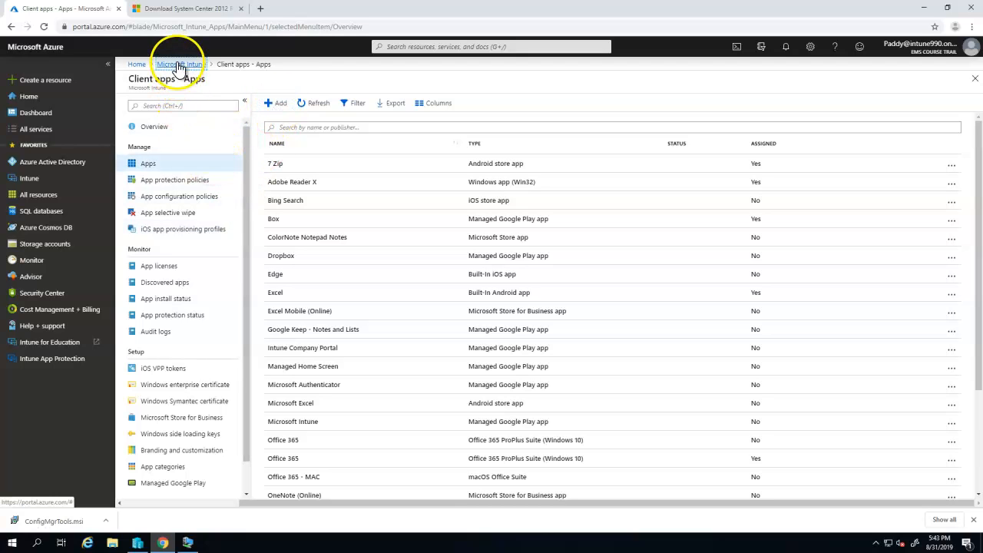
- Navigate from the Intune overview to the full Client apps list
click(170, 65)
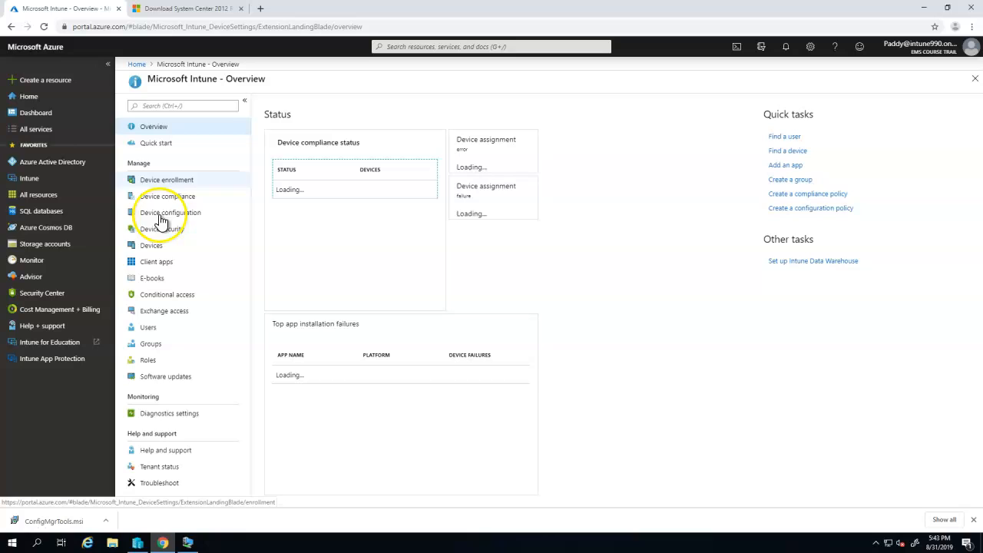
click(157, 261)
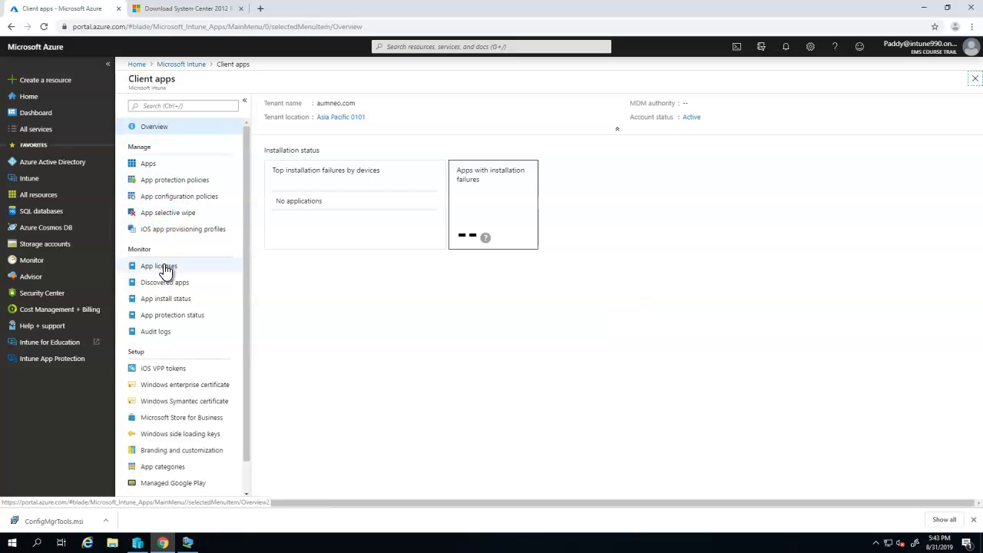
click(150, 162)
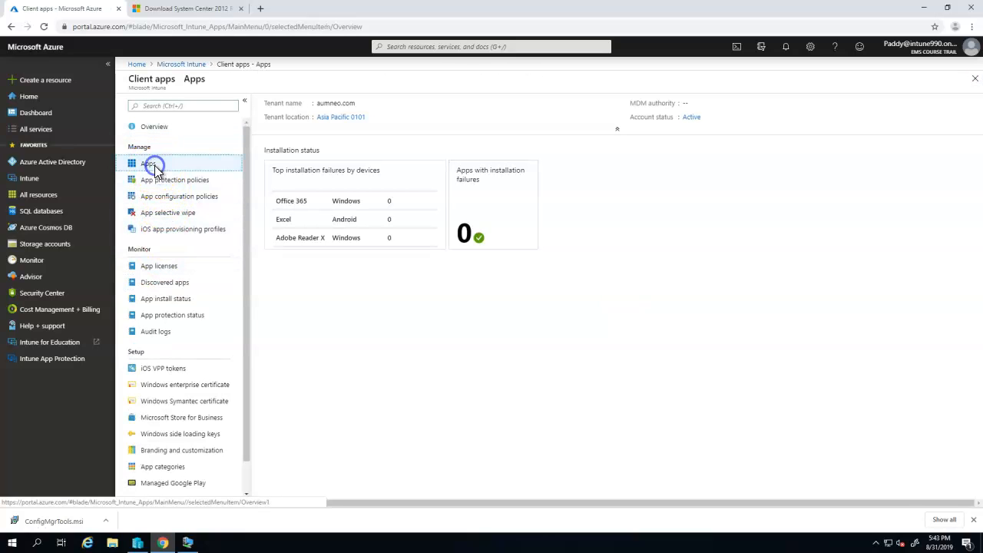
click(153, 166)
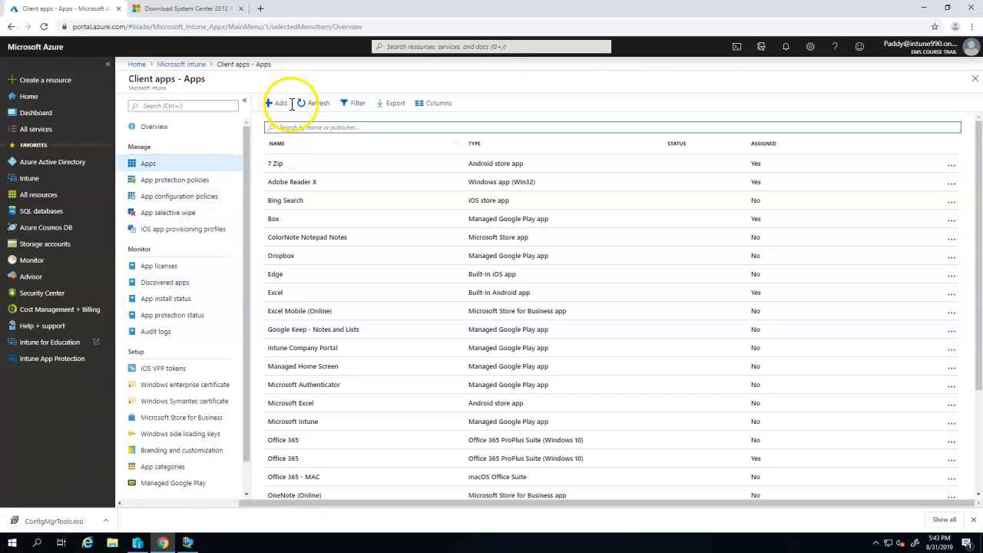
- Start adding a new app of type Line-of-business app and reach the App package file step
click(276, 102)
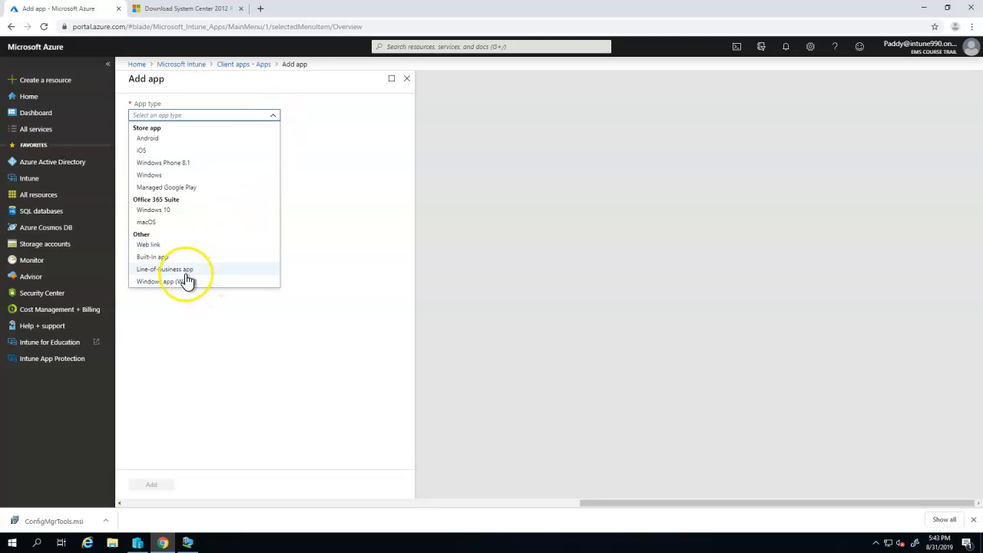
click(187, 274)
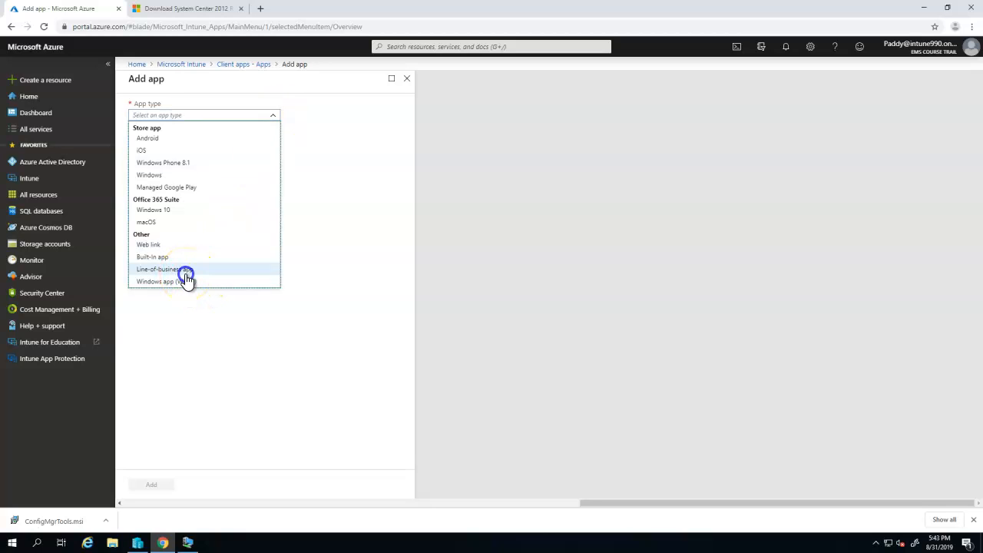
click(185, 269)
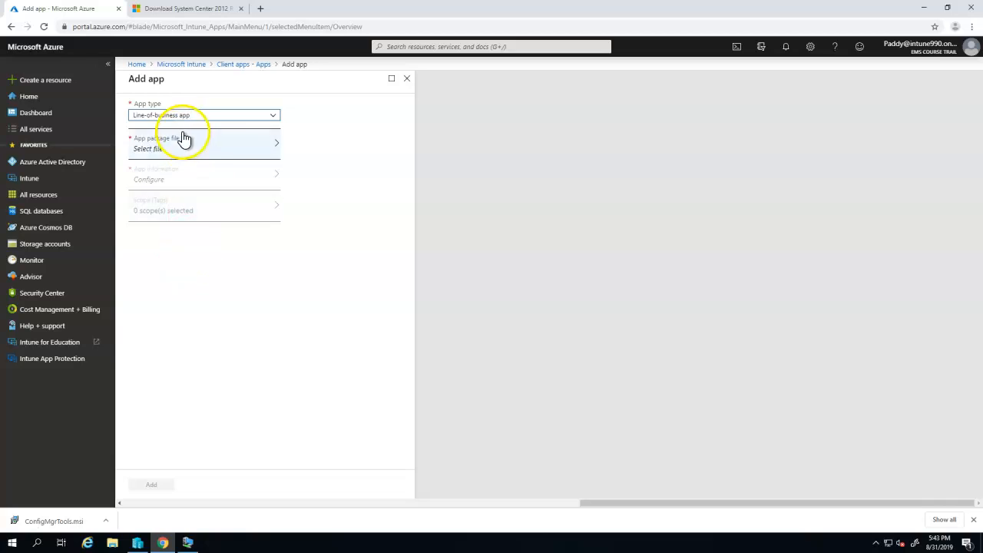
click(176, 143)
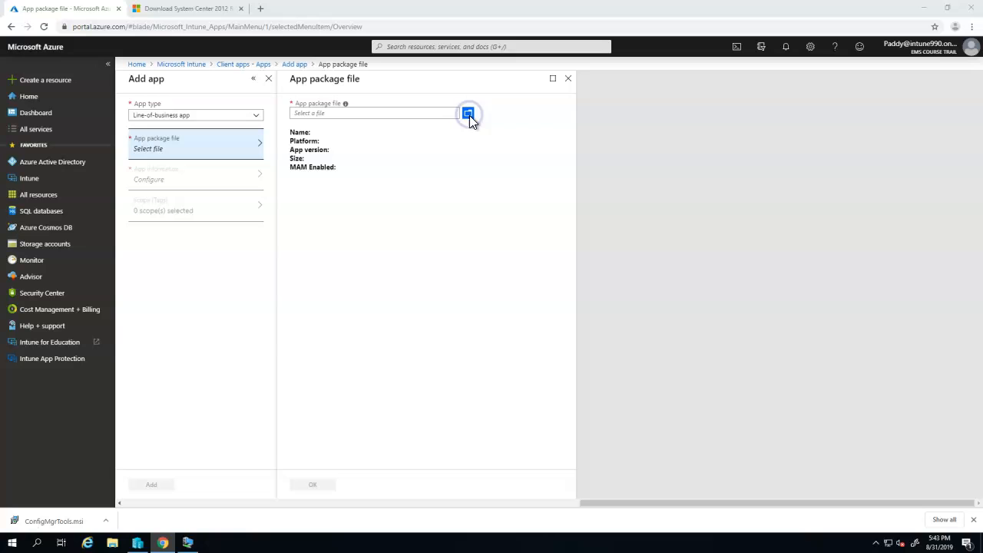
- Browse for a package file showing All Files, then cancel out of the file picker
click(467, 114)
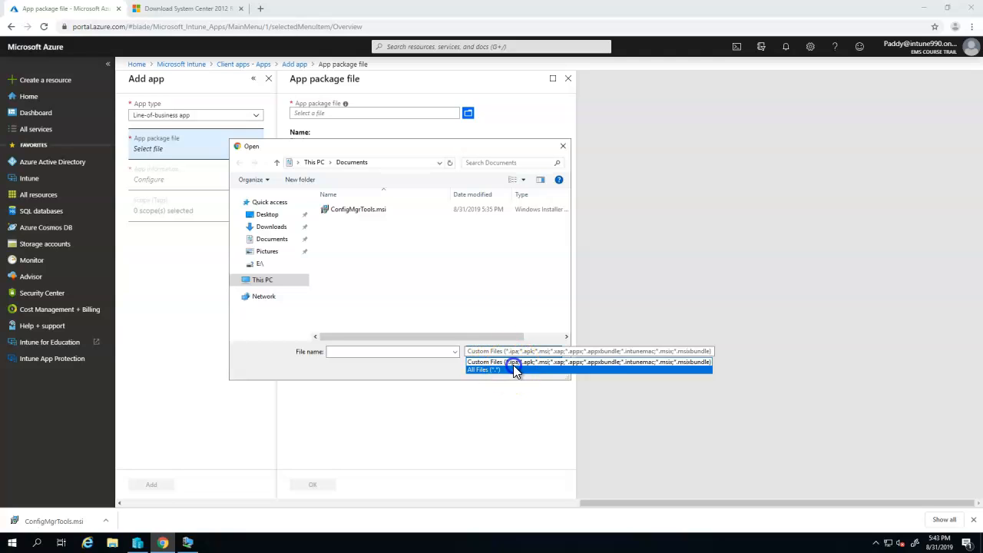
click(513, 362)
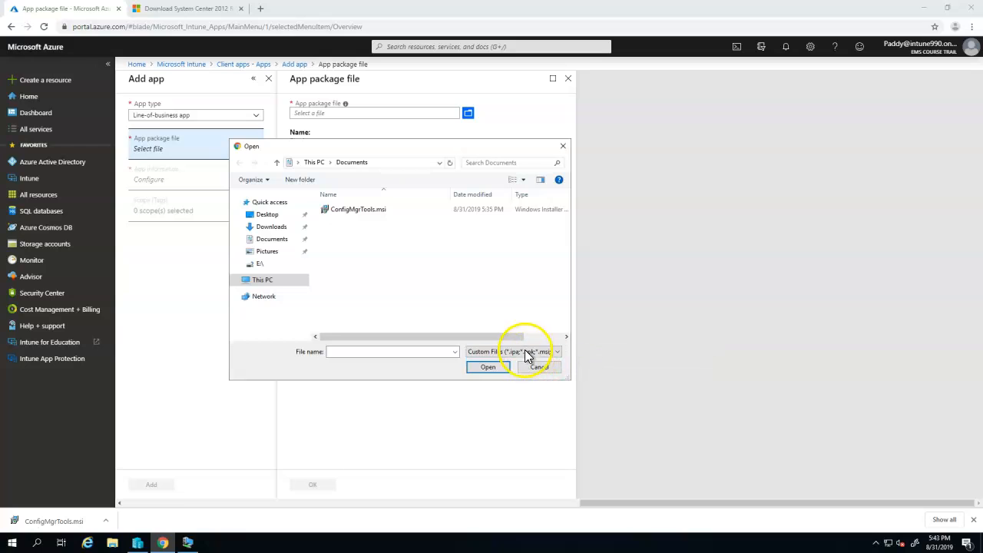
click(556, 351)
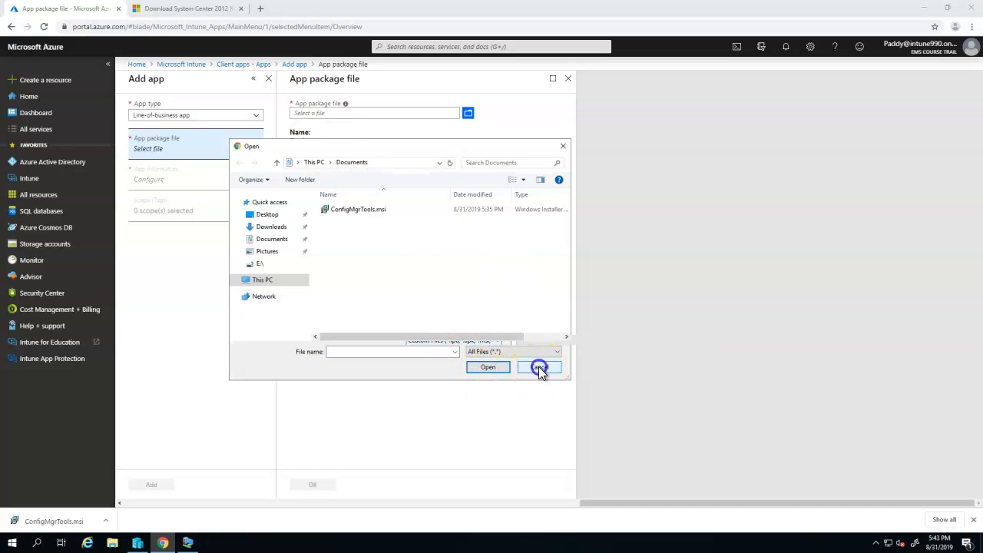
click(185, 9)
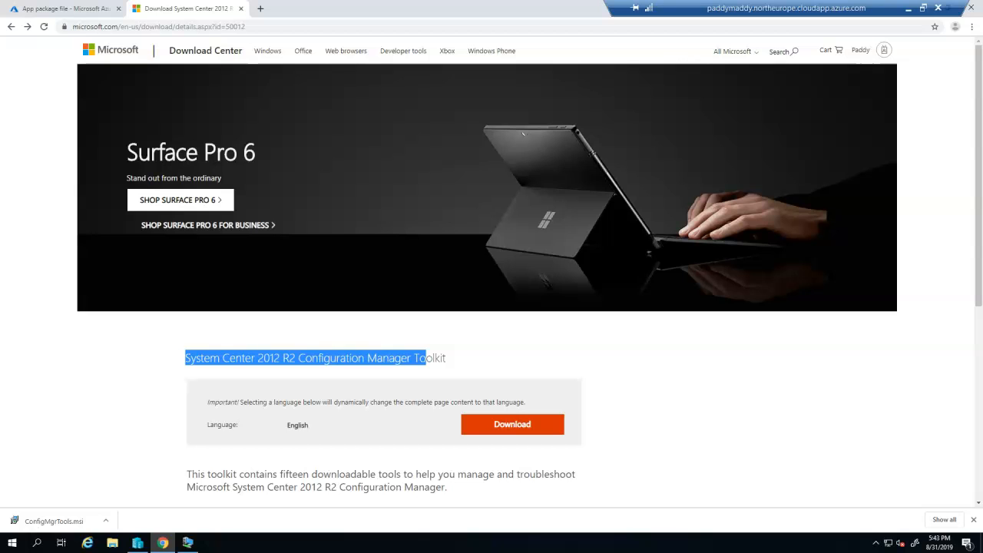
- Download the Configuration Manager Toolkit installer to Documents and return to the Intune tab
click(513, 424)
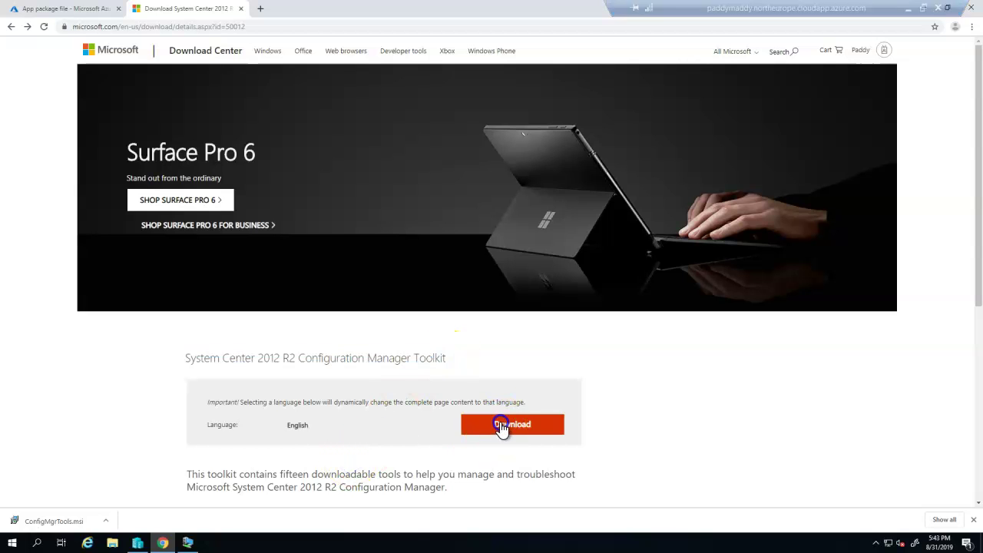
click(501, 424)
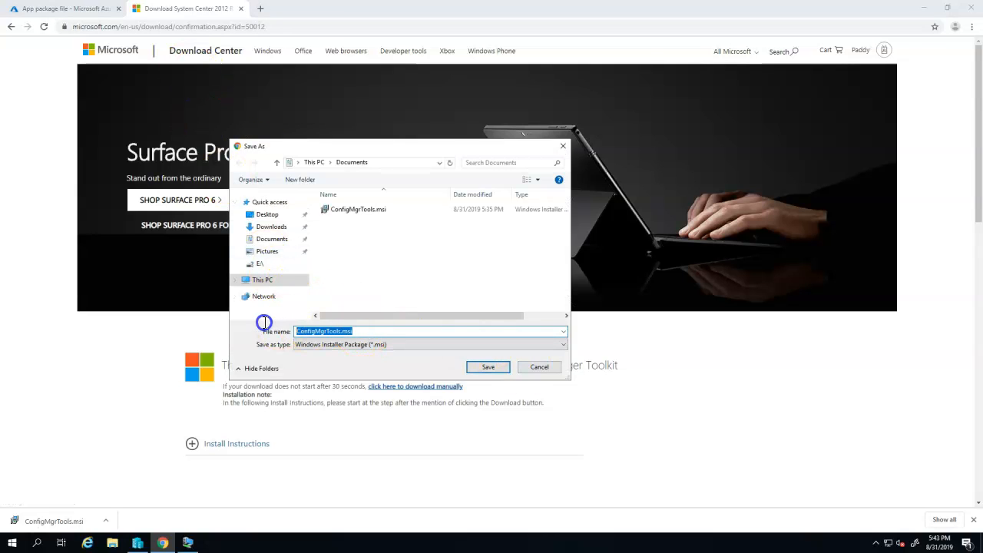
click(488, 367)
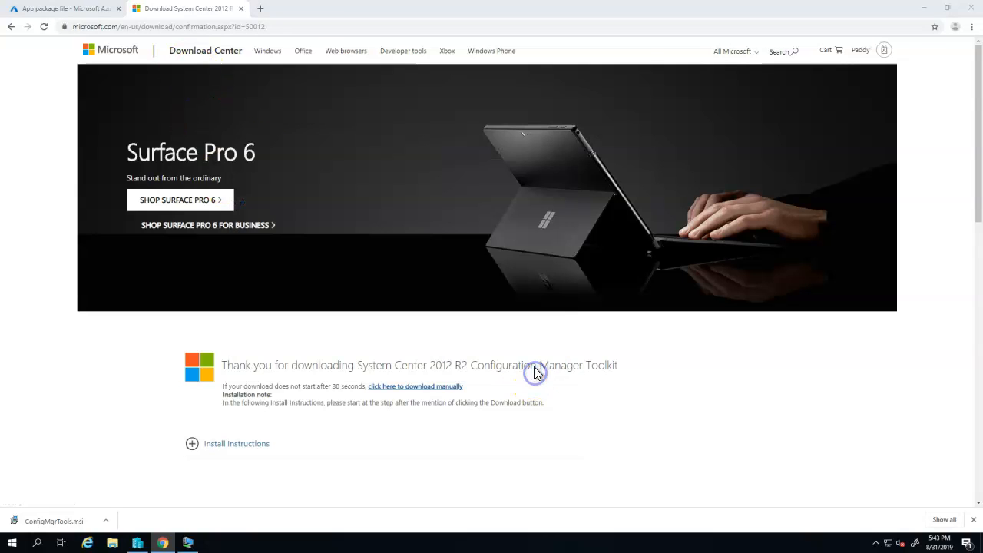
click(73, 9)
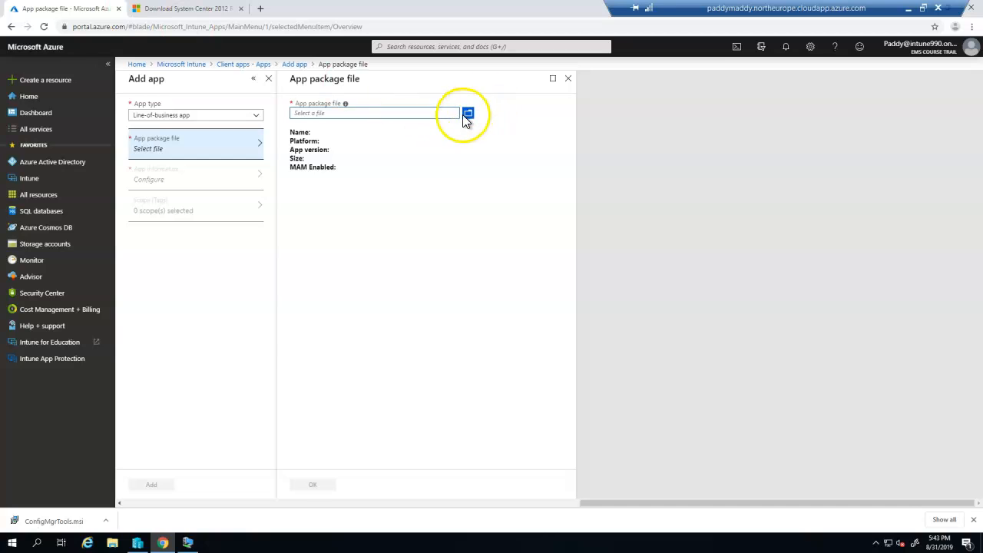
- Select ConfigMgrTools.msi as the app package file (ConfigMgr 2012 Toolkit R2, Windows, 5.4 MB)
click(467, 113)
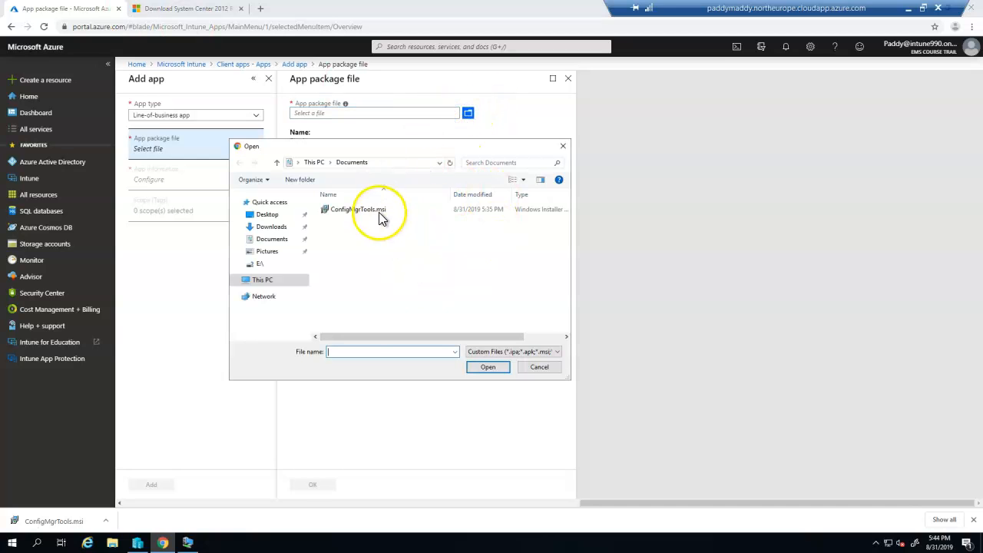
double_click(353, 209)
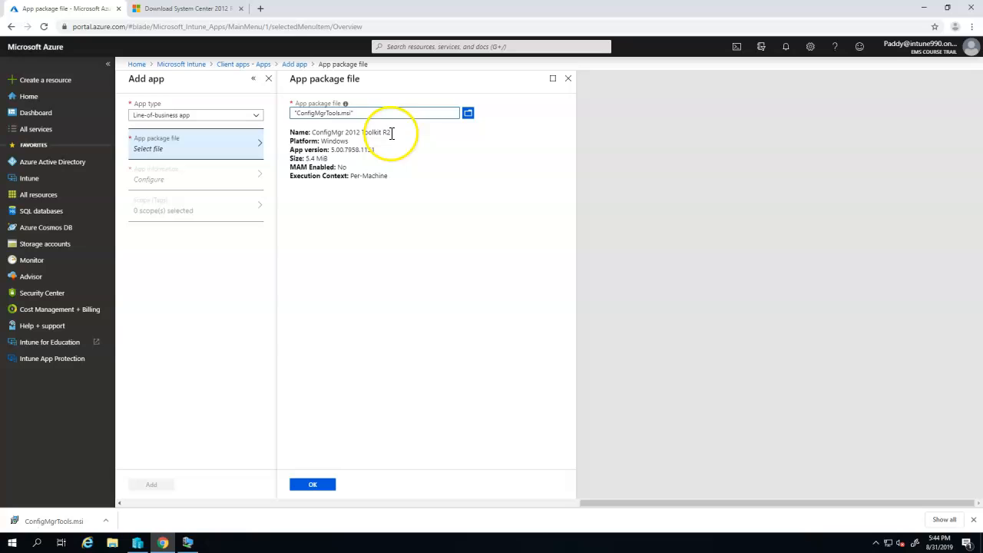
double_click(366, 132)
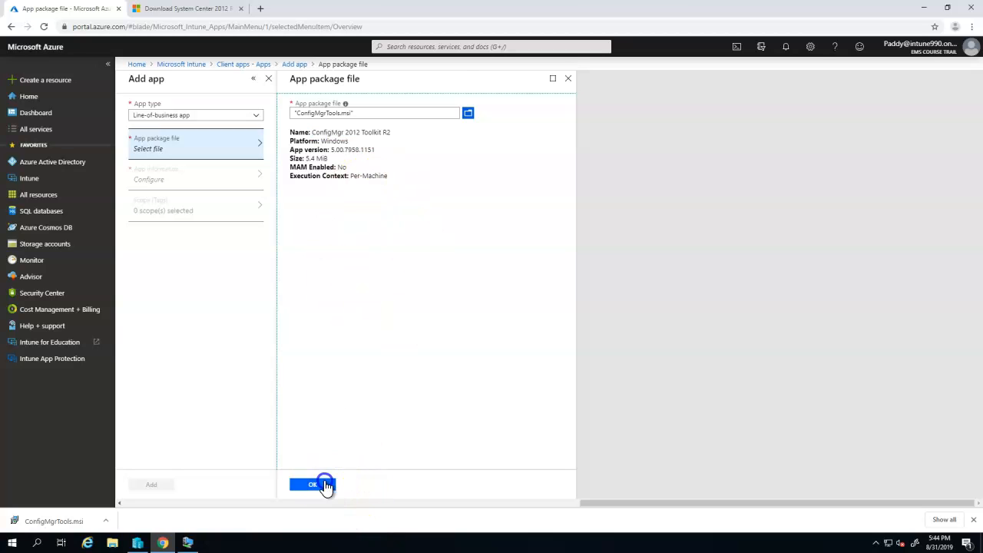
- Confirm the package file and enter Microsoft as the app's publisher
click(312, 485)
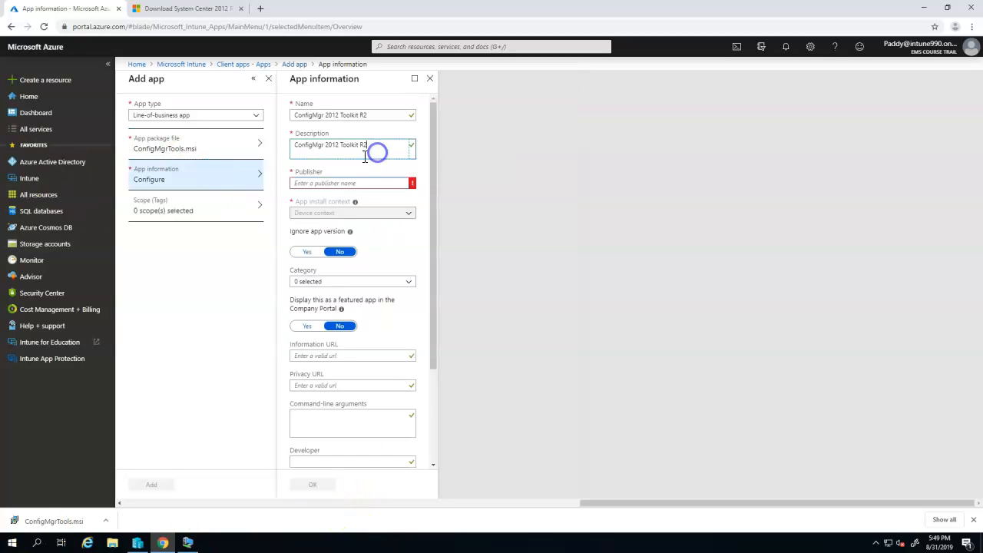
click(351, 183)
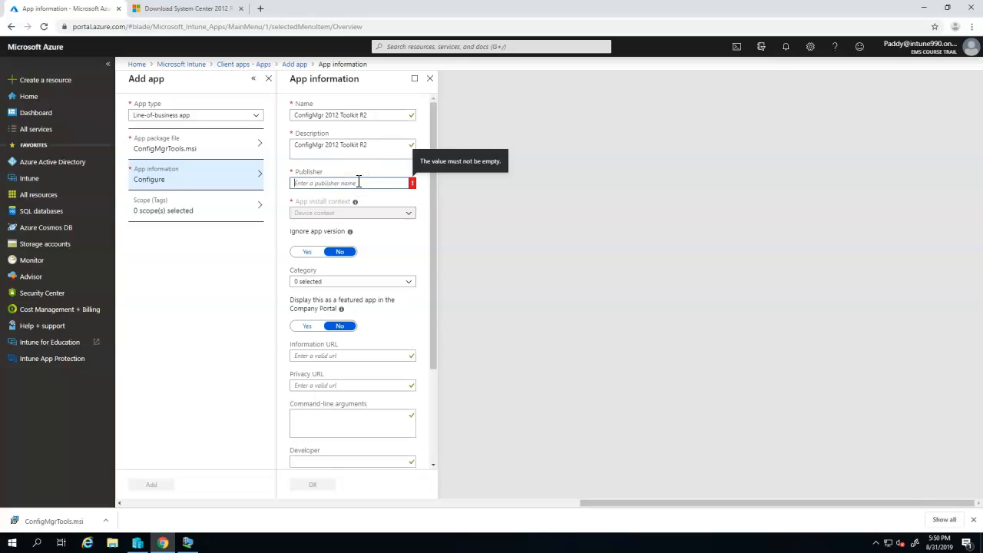
text(Microsoft)
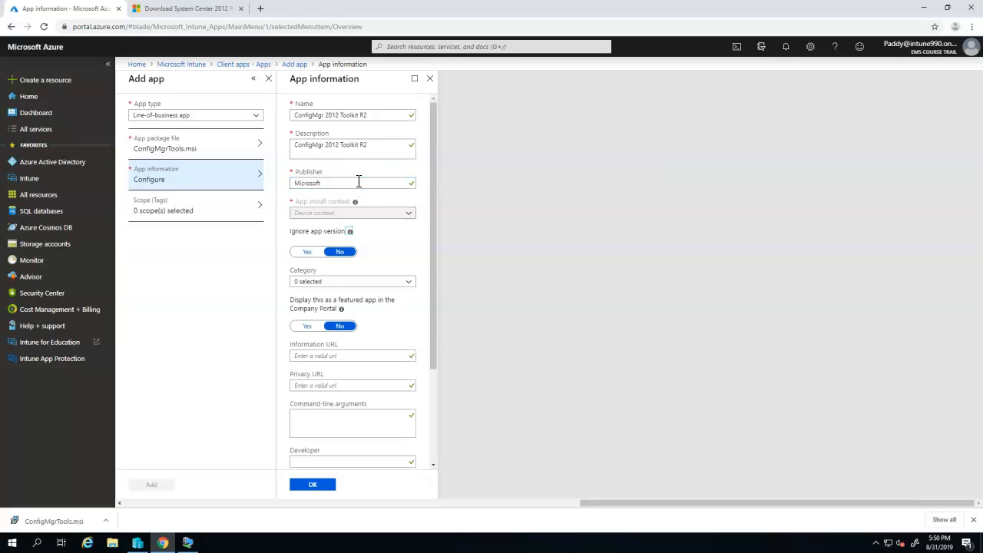
mouse_move(350, 181)
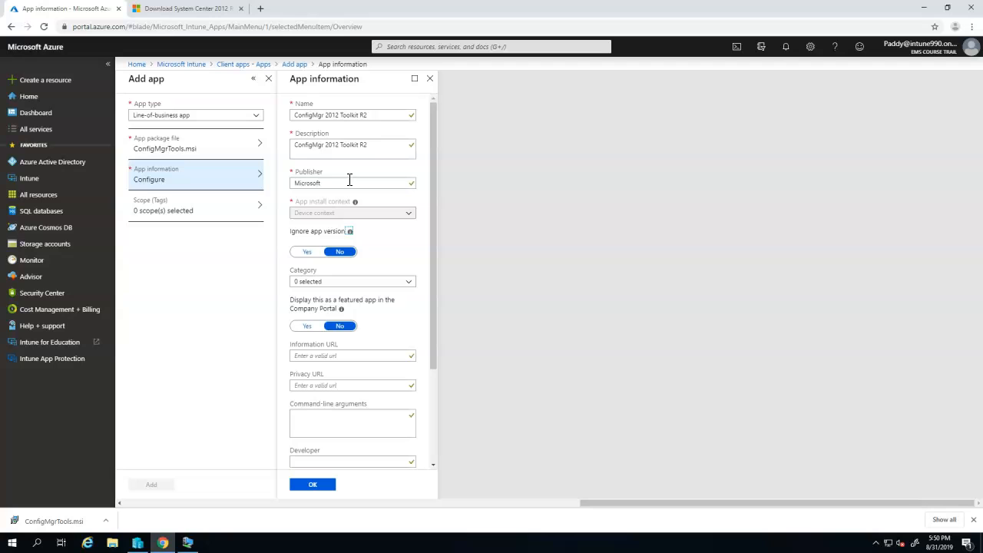
mouse_move(393, 284)
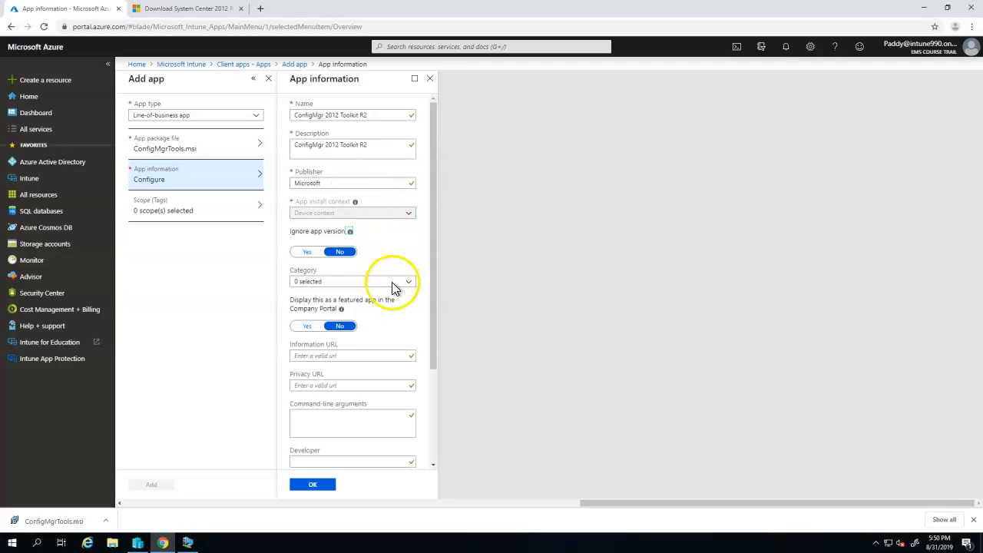
- Set the app category to Computer management
scroll(down, 3)
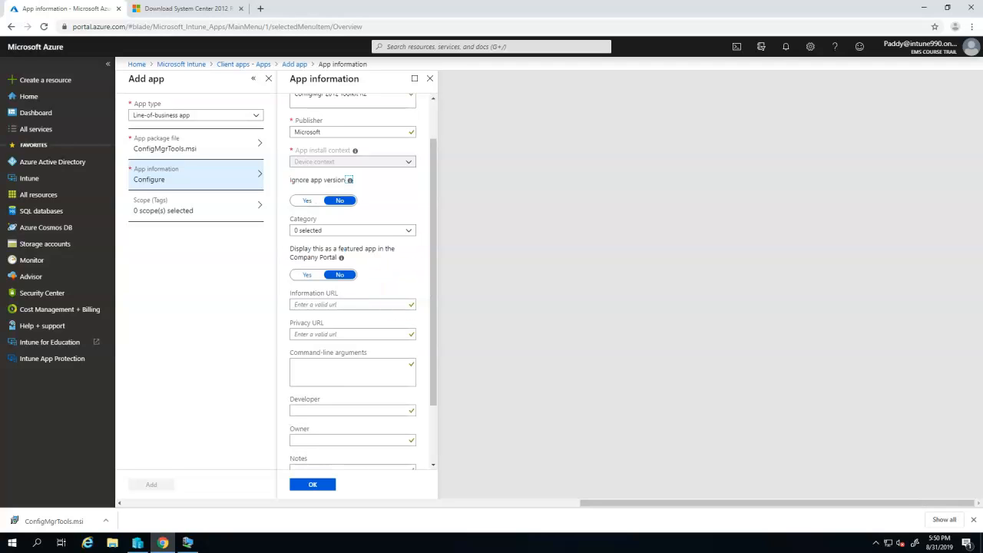
mouse_move(380, 285)
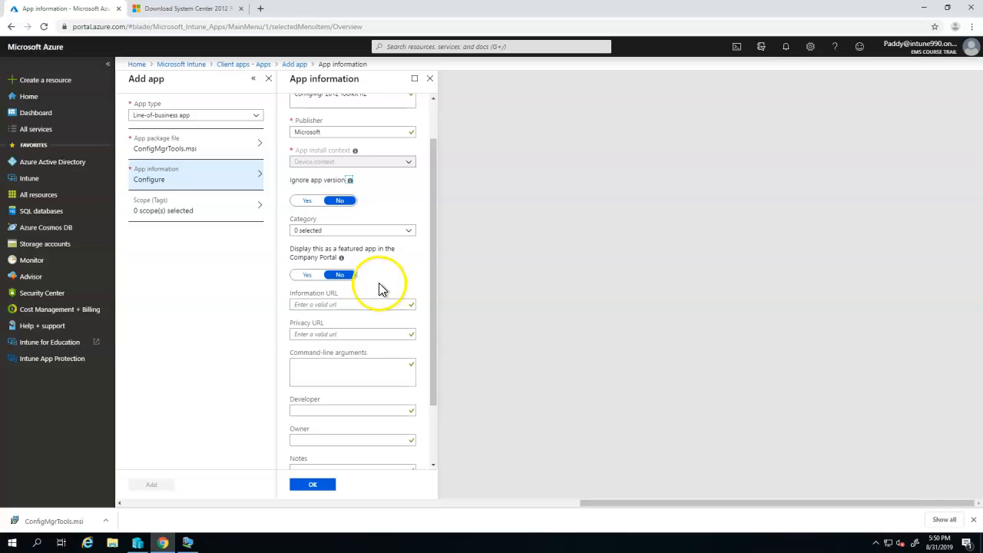
click(352, 231)
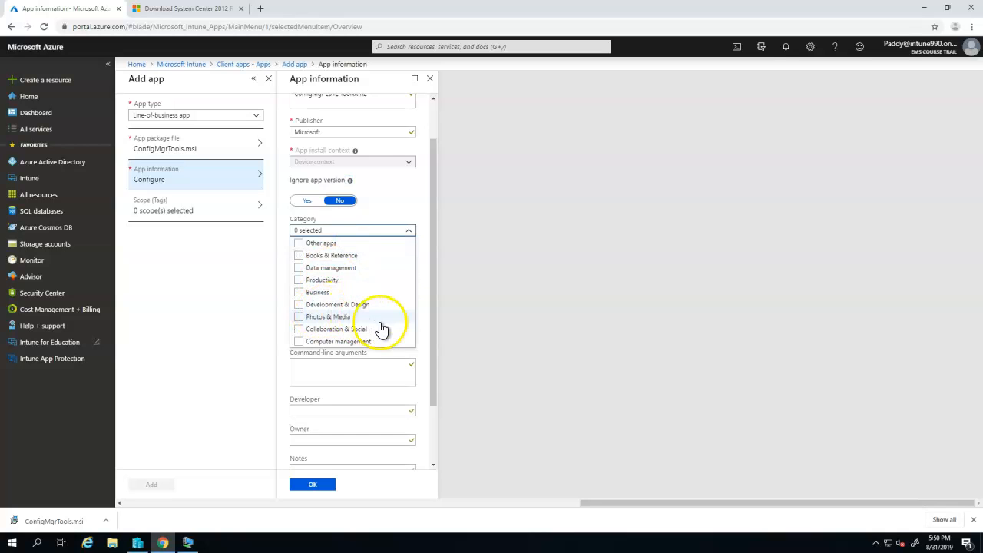
click(298, 329)
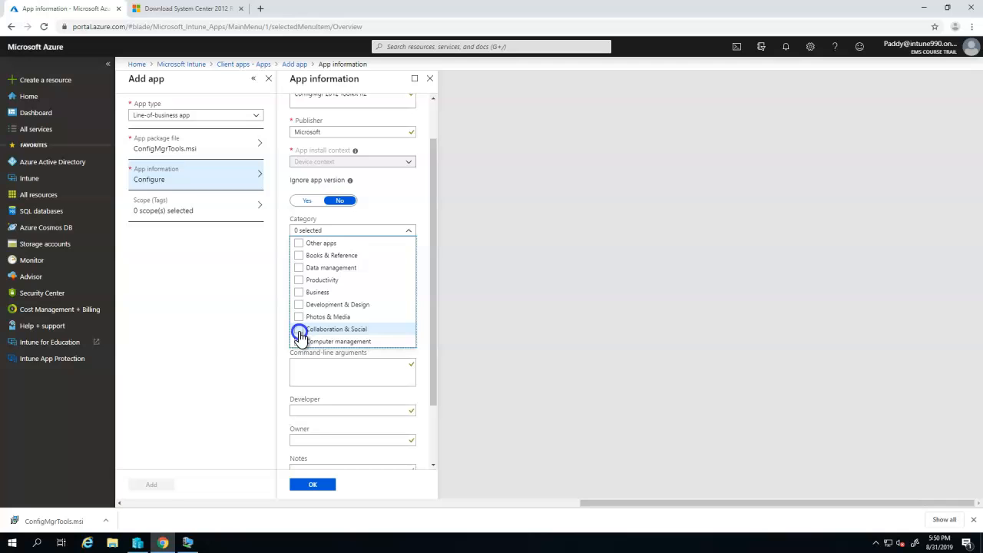
click(298, 341)
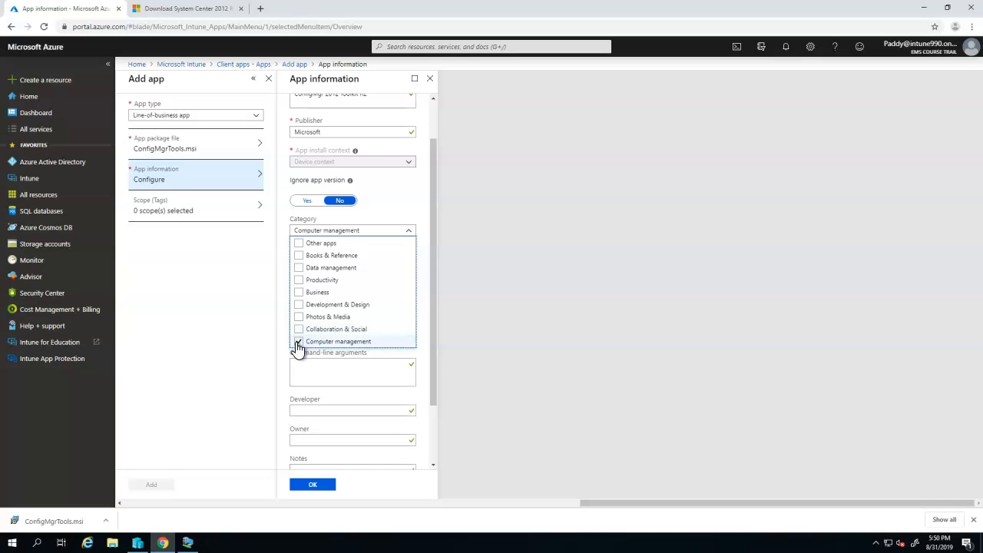
click(298, 341)
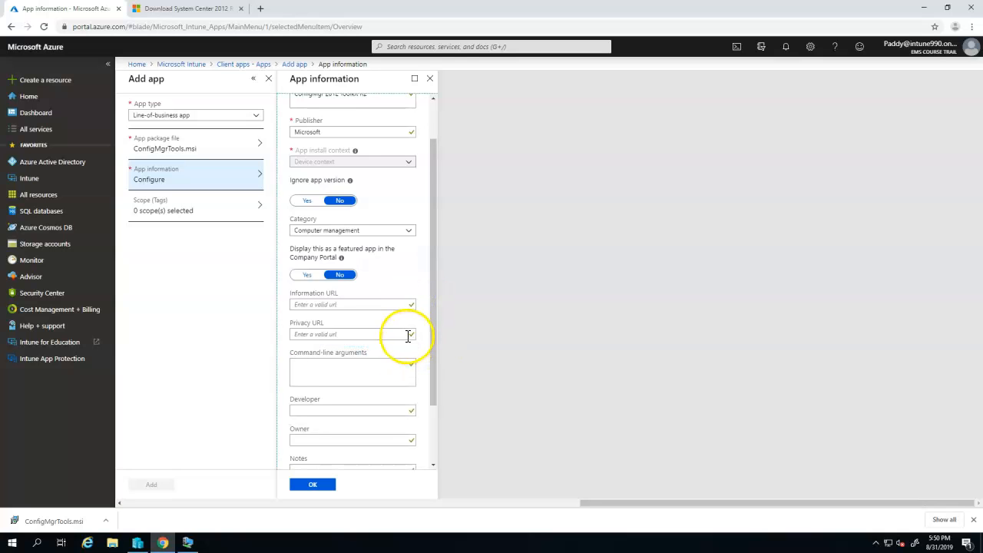
click(185, 12)
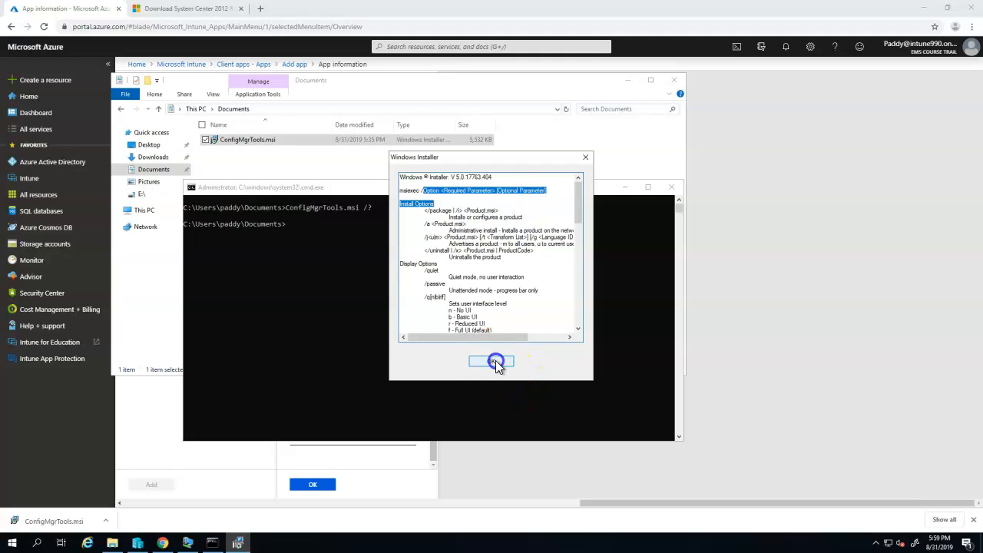
- Try msiexec ConfigMgrTools.msi /q in Command Prompt and dismiss the Windows Installer usage help
click(491, 361)
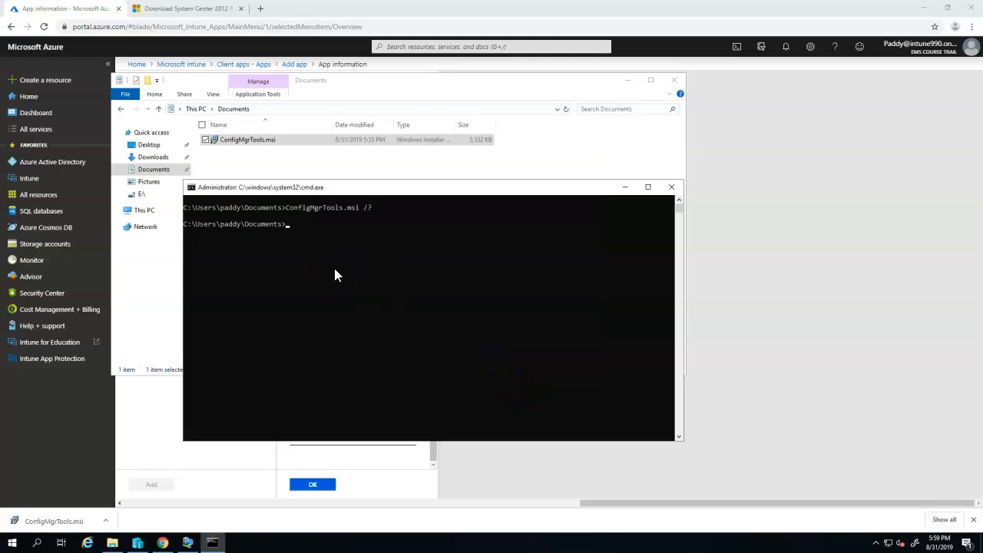
text(msiexec)
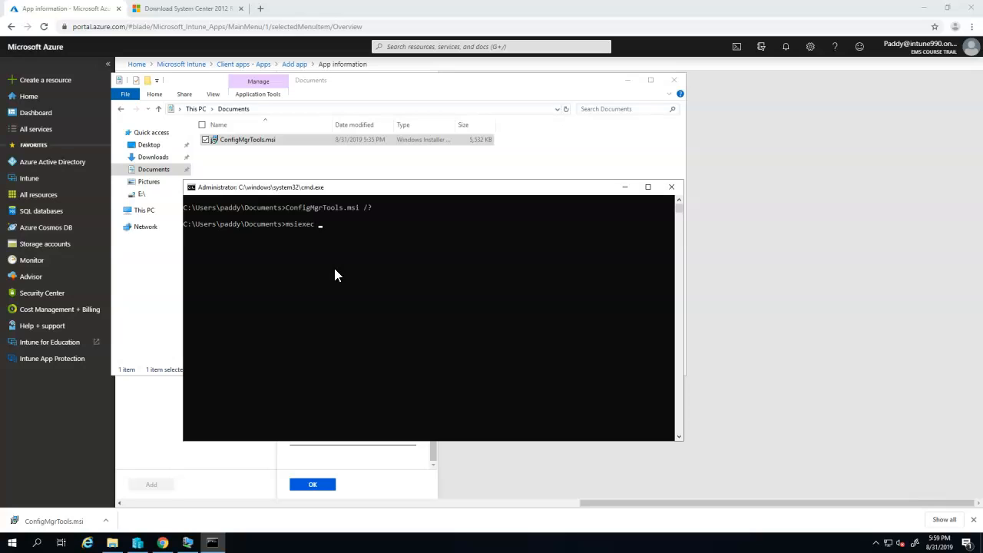
text(ConfigMgrTools.msi /)
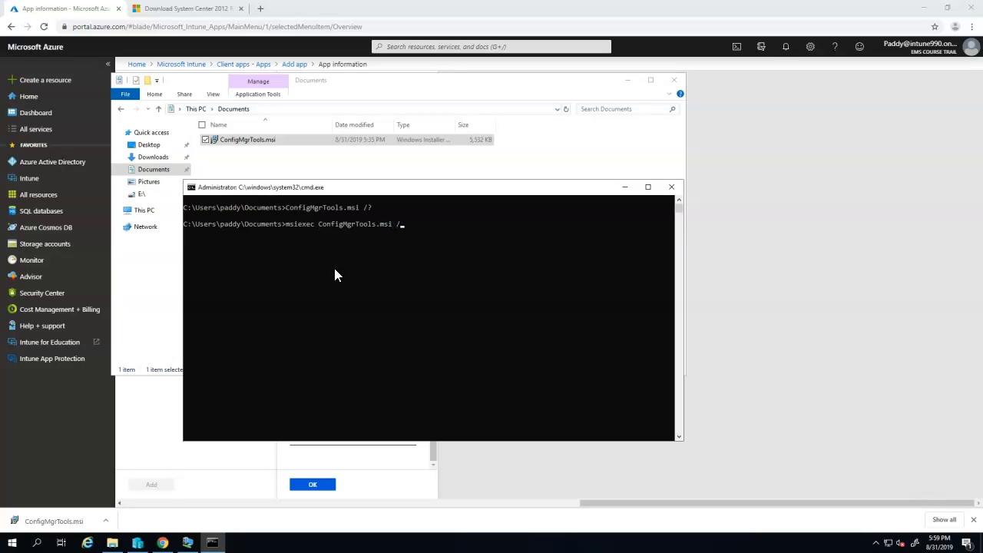
text(q)
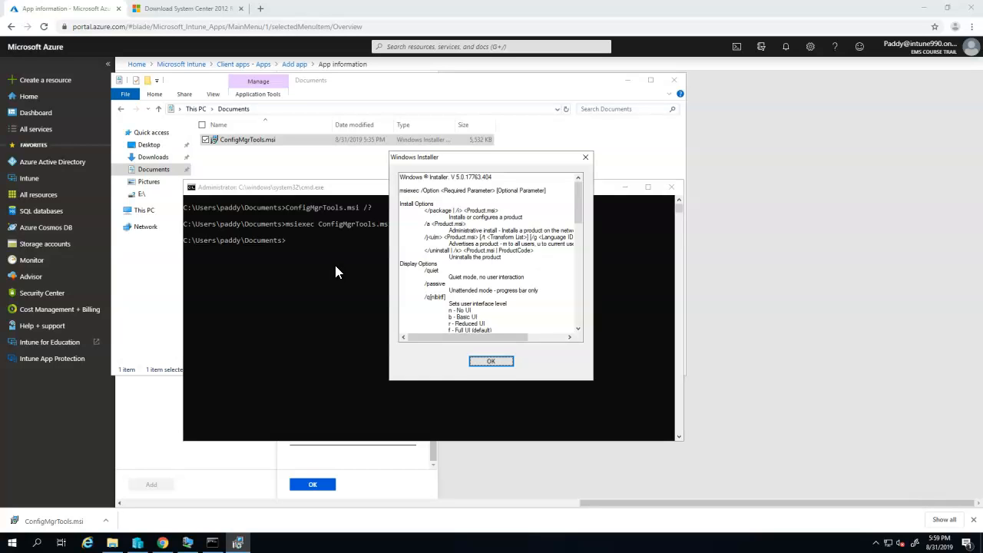
click(491, 361)
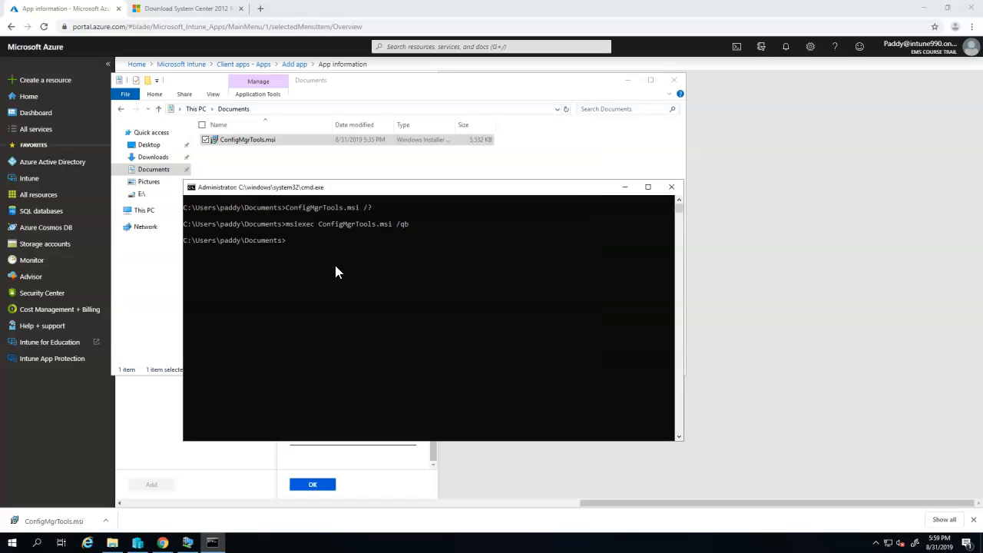
- Run msiexec ConfigMgrTools.msi with the /qb switch and review the installer command options
text(msiexec ConfigMgrTools.msi /qb)
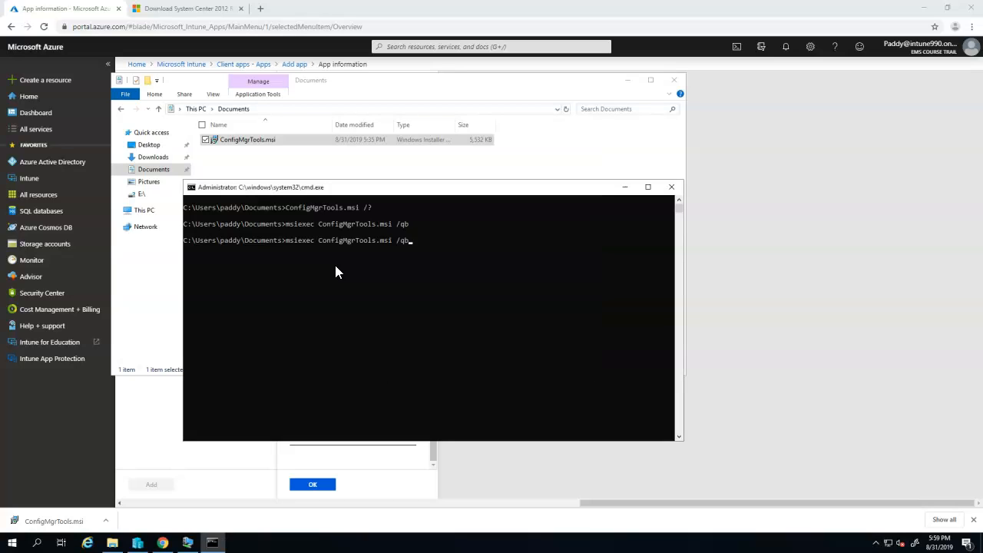
text(co)
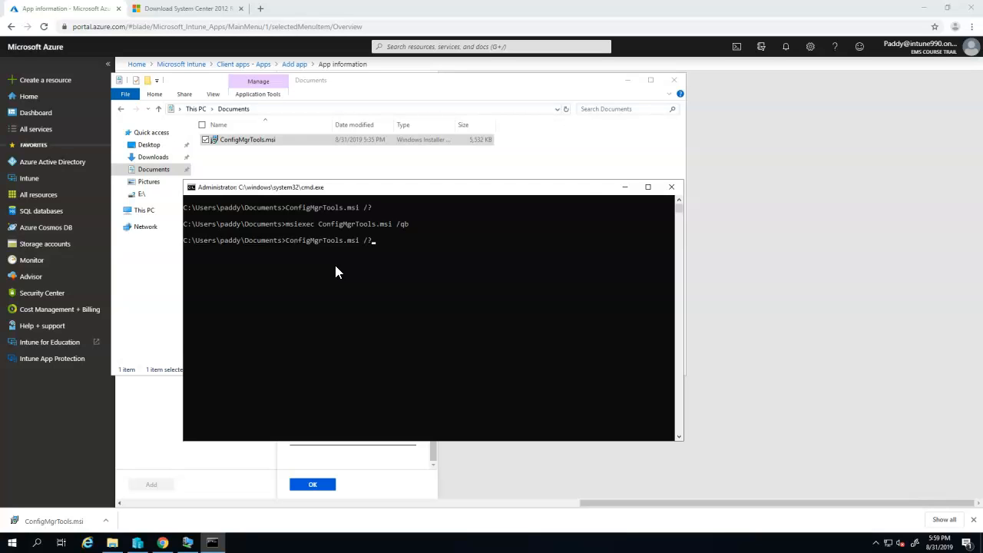
key(enter)
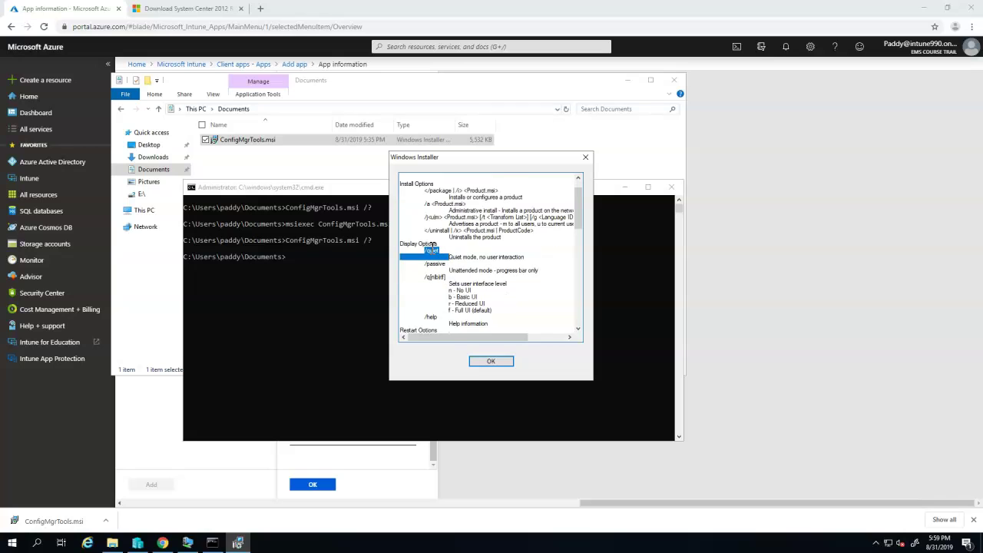
scroll(down, 3)
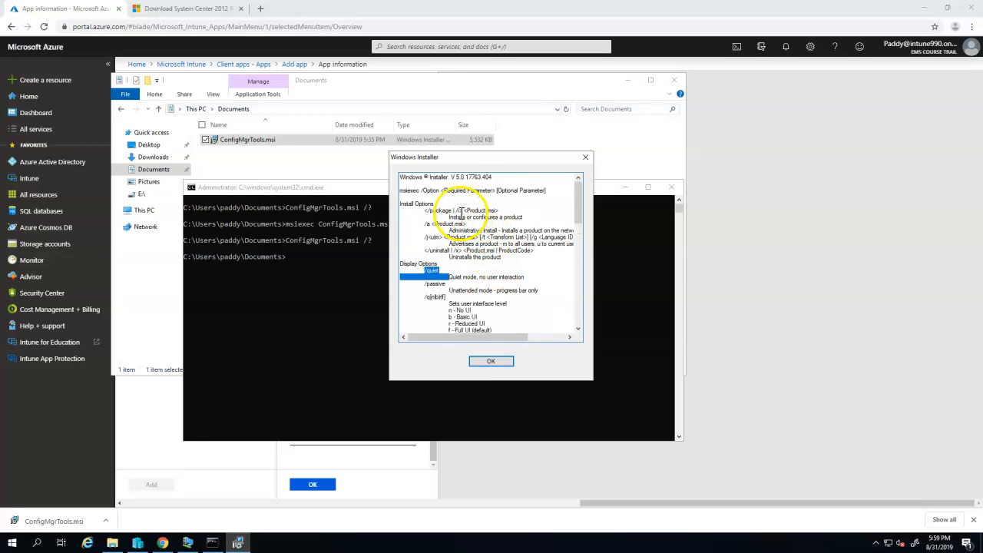
click(491, 361)
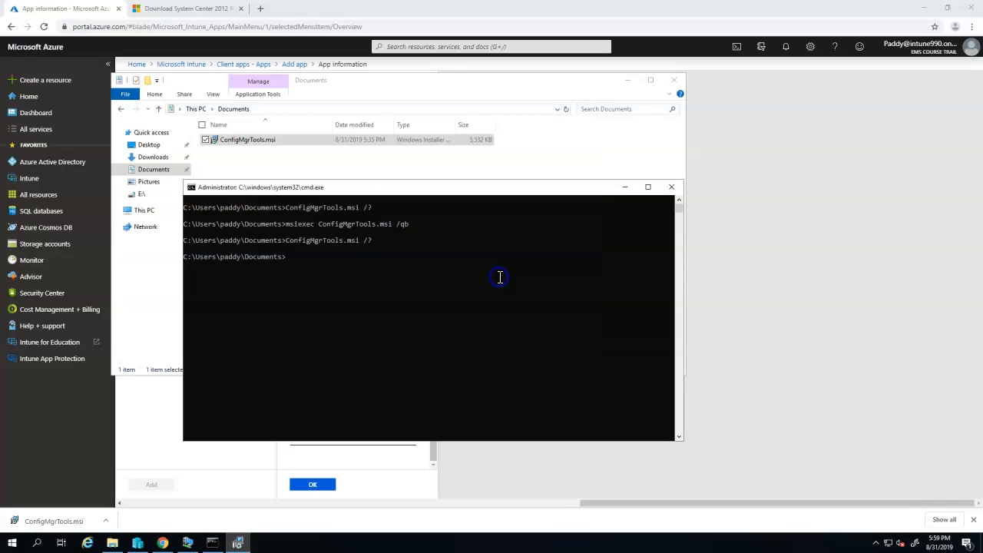
mouse_move(427, 346)
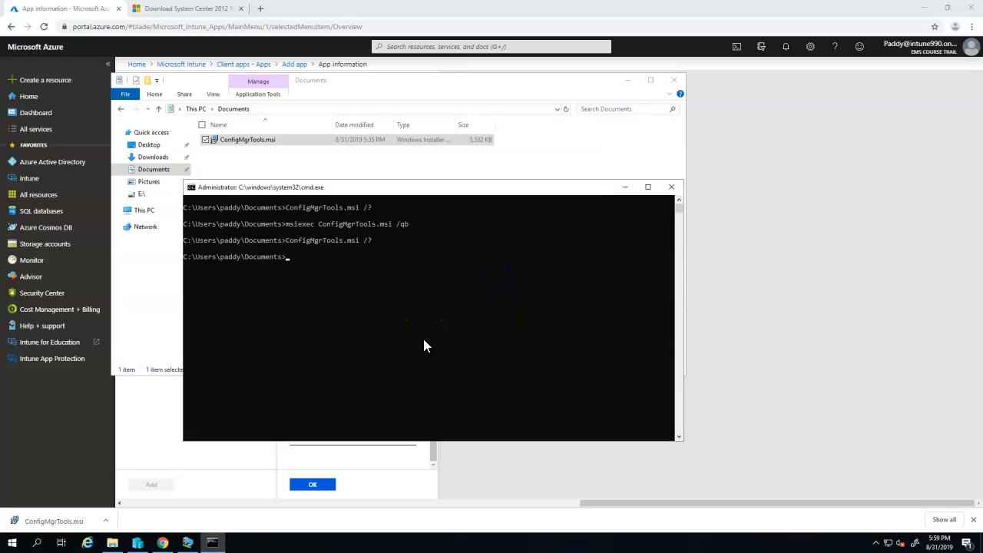
text(msiexec ConfigMgrTools.msi /qb)
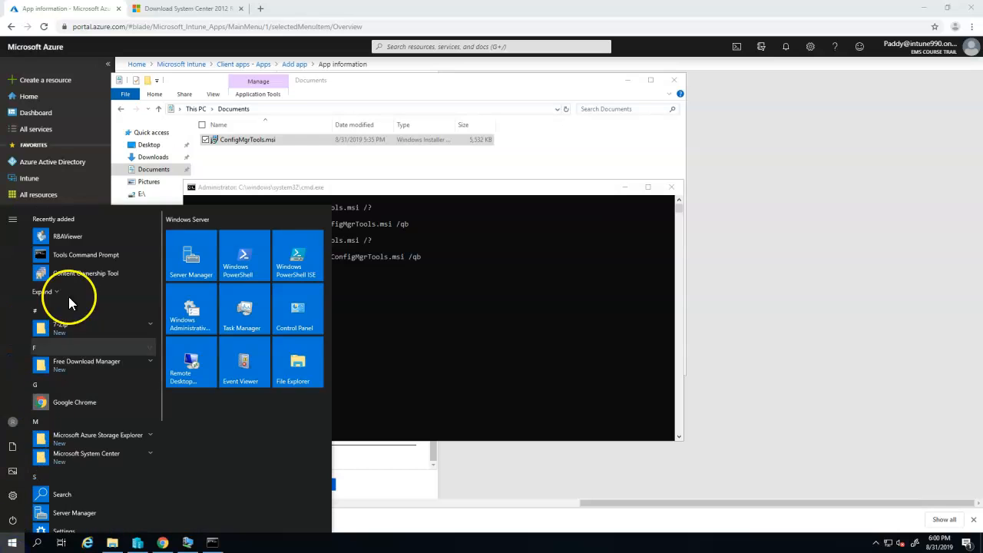
- Check in Programs and Features (appwiz.cpl) that ConfigMgr 2012 Toolkit R2 is installed, then close the list
click(43, 292)
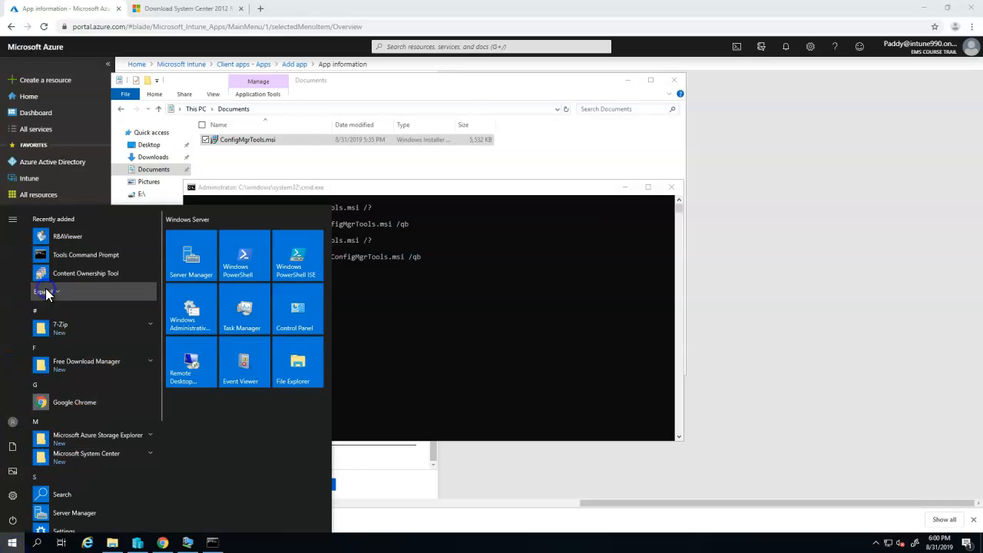
click(48, 292)
text(appwiz)
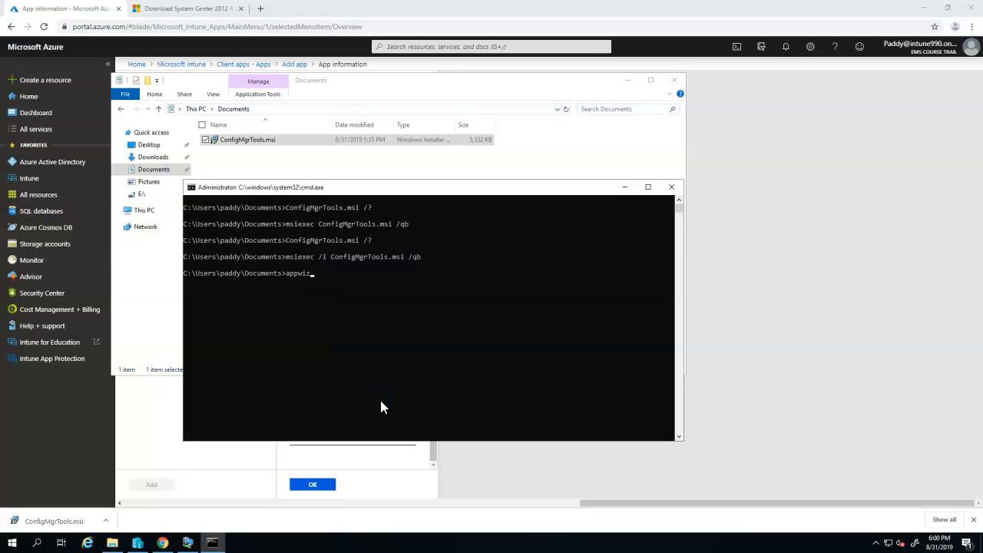
text(.cpl)
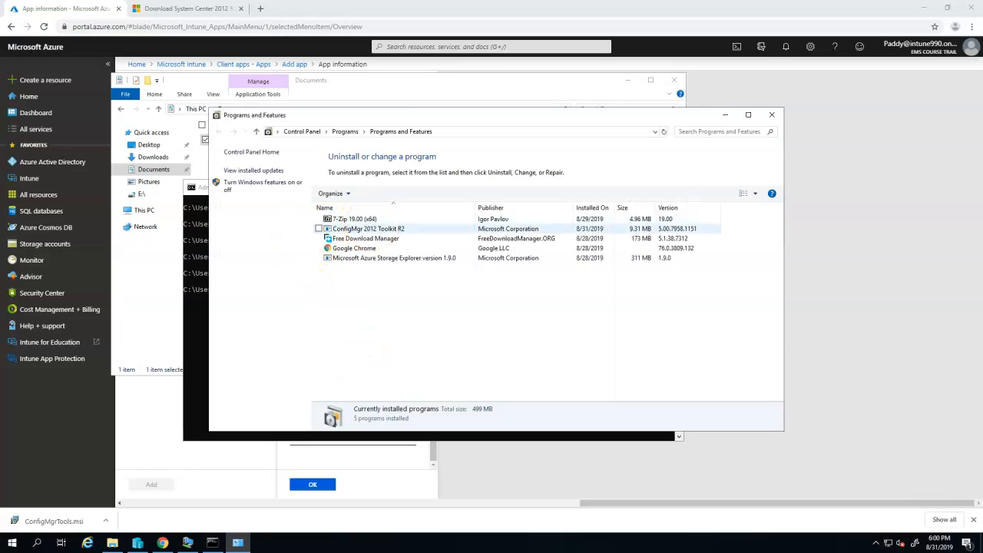
click(375, 227)
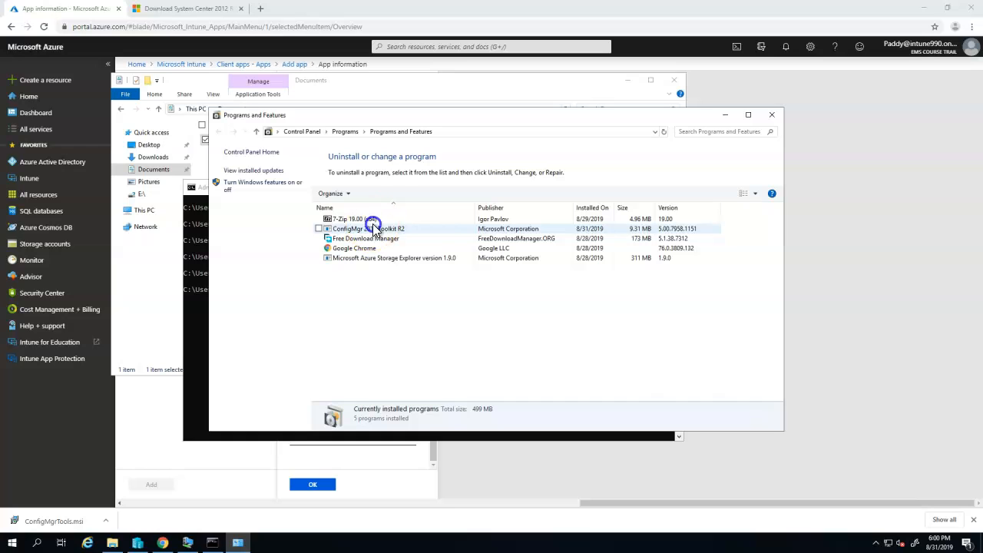
click(373, 227)
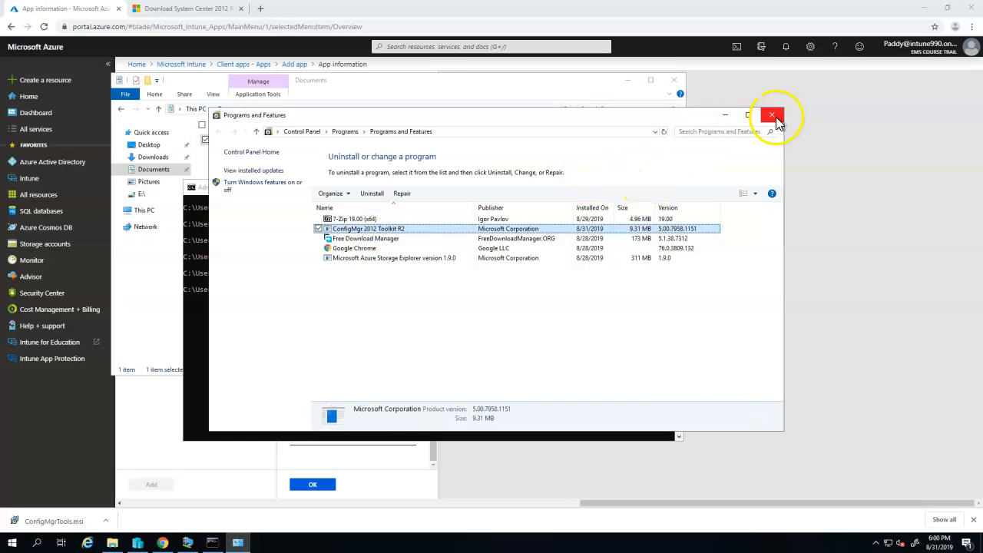
click(770, 114)
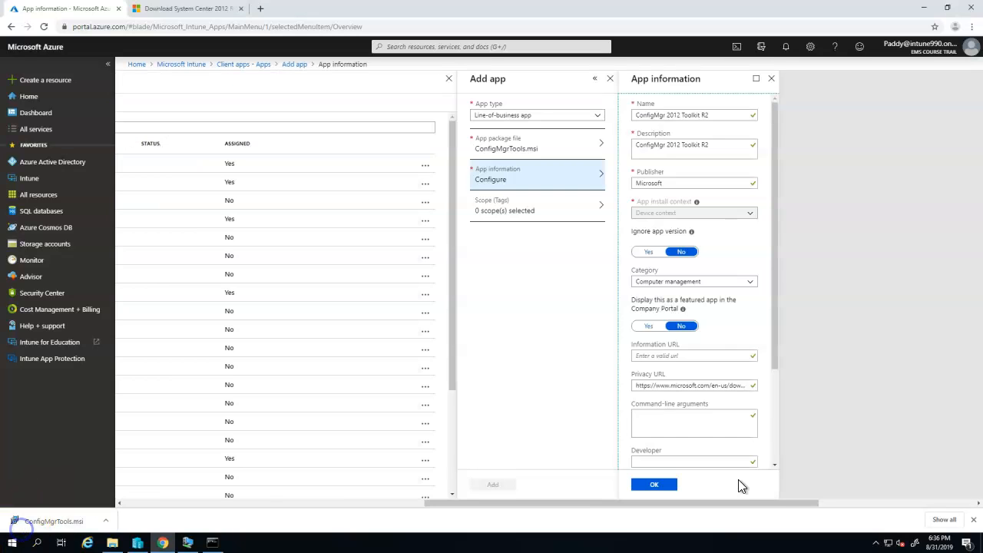
- Review the empty Command-line arguments field, accept the app information, and reopen it to verify
scroll(down, 3)
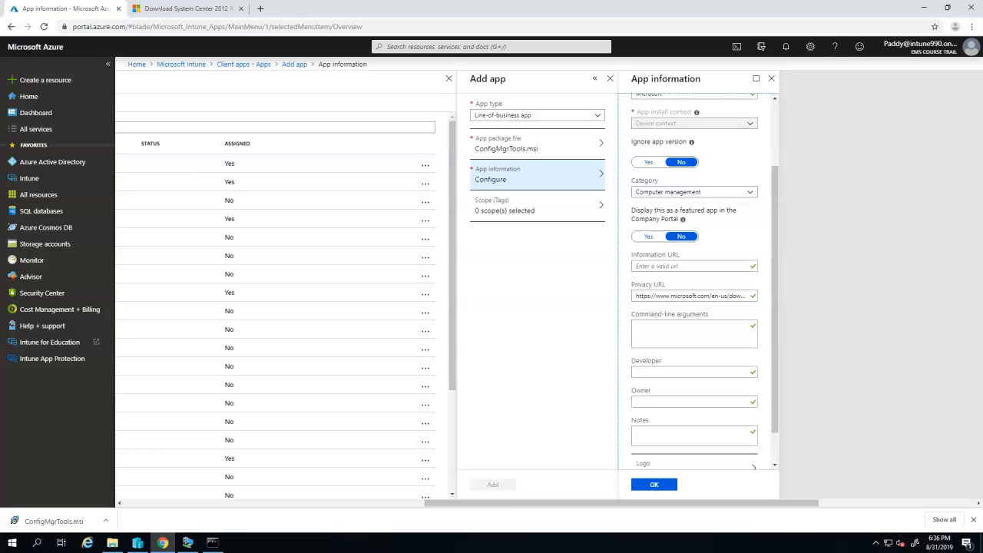
click(678, 330)
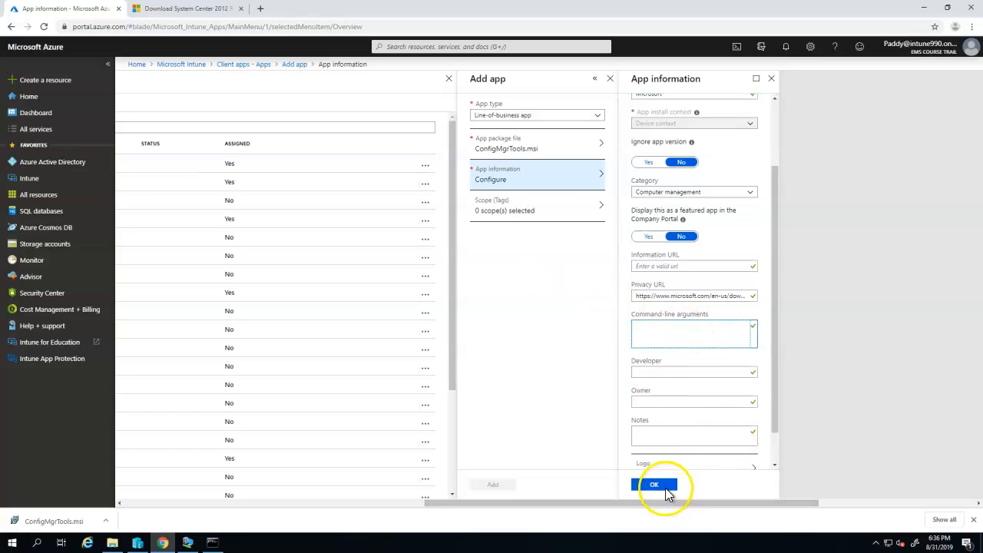
click(655, 484)
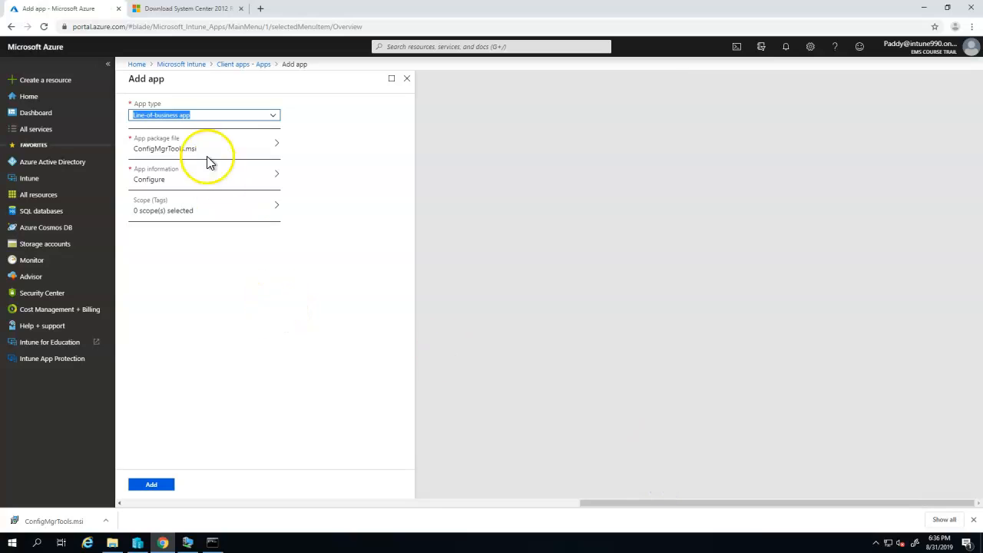
click(197, 175)
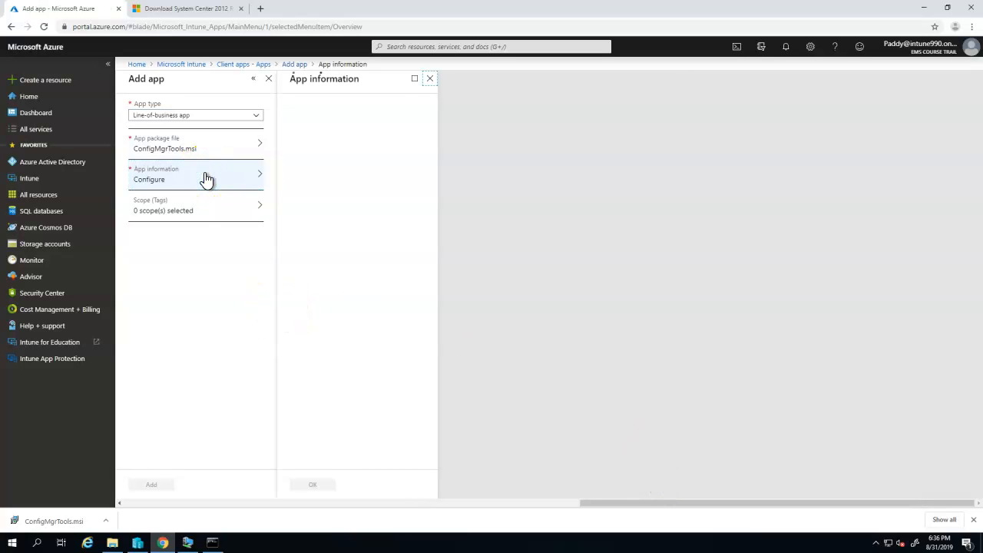
click(197, 179)
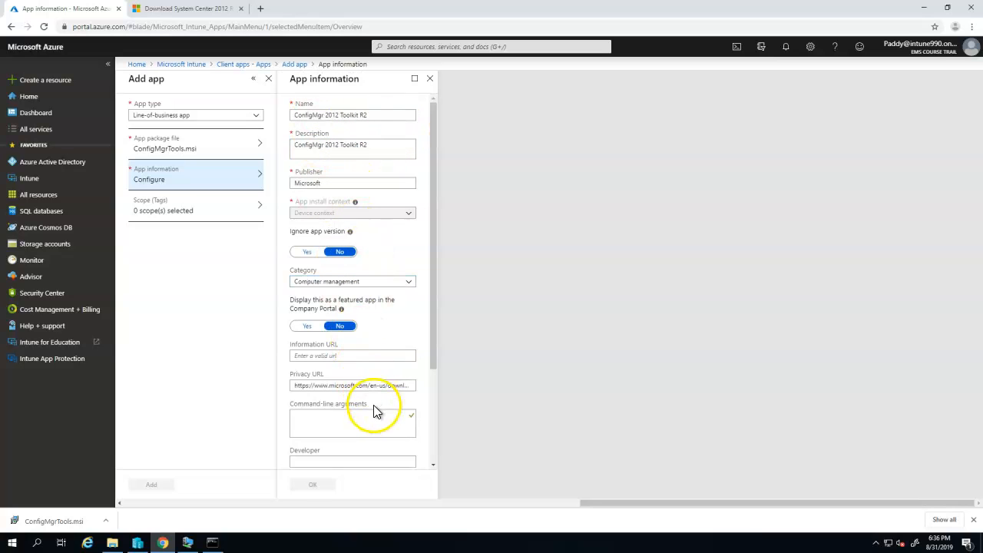
click(313, 484)
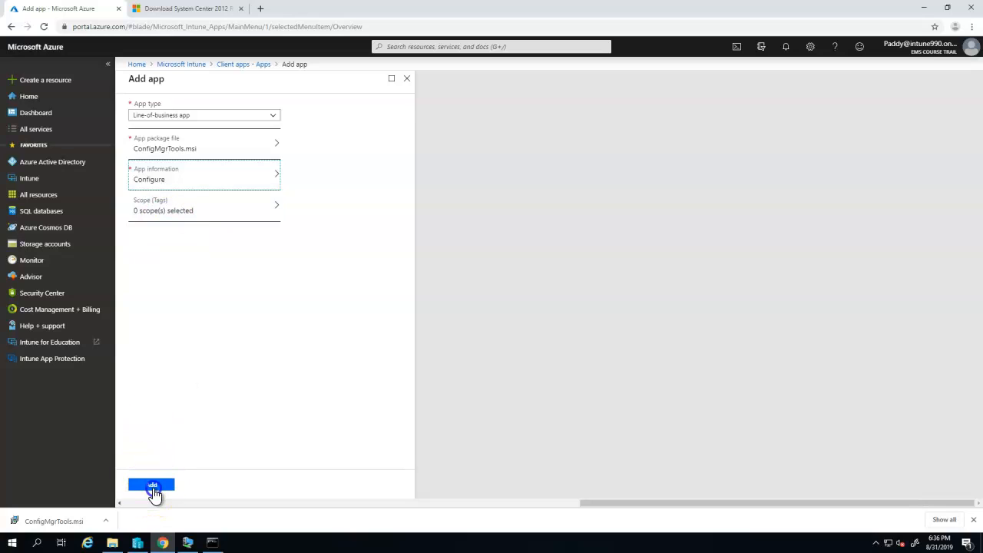
- Add the ConfigMgr 2012 Toolkit R2 app and wait for its Overview page
click(150, 485)
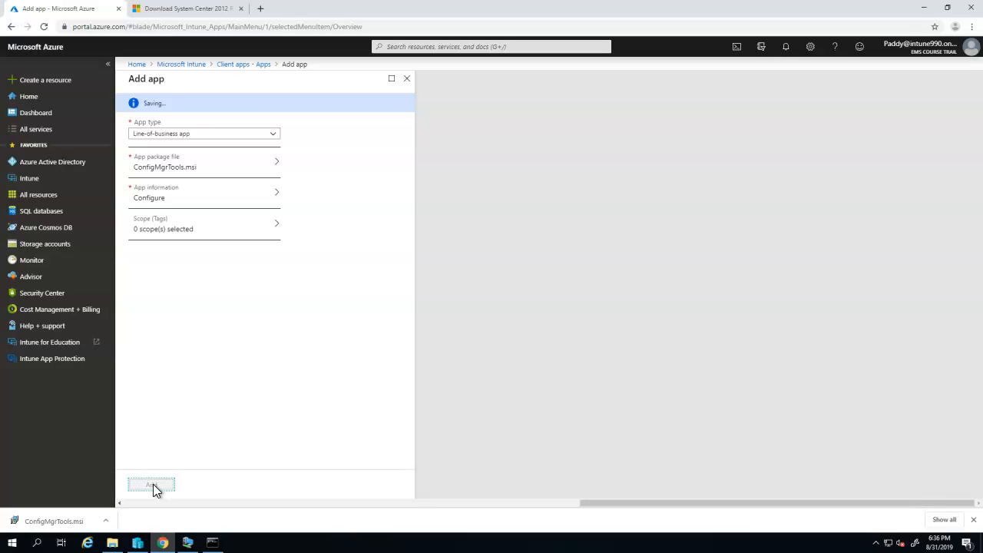
click(151, 485)
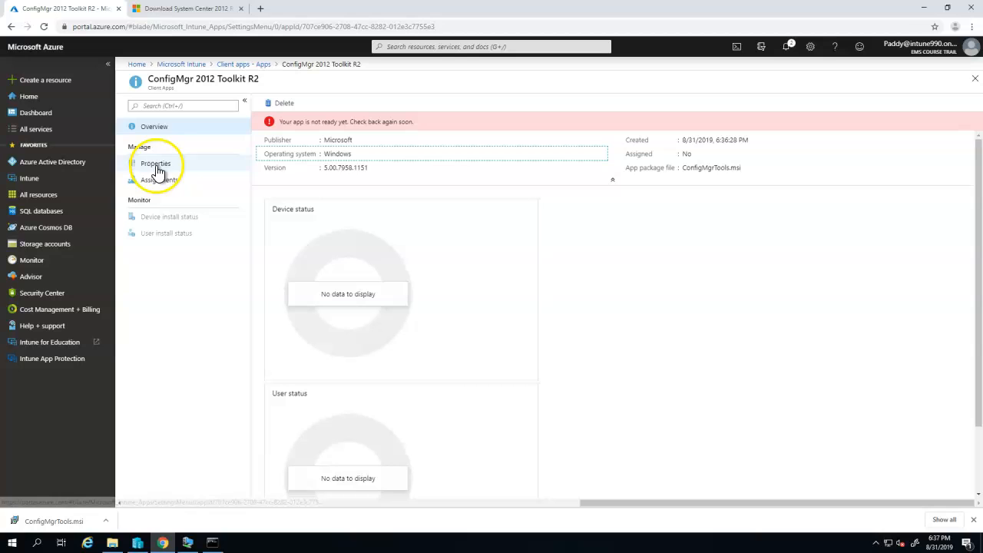
- In the app's Assignments, add a group assignment with type Required
click(159, 178)
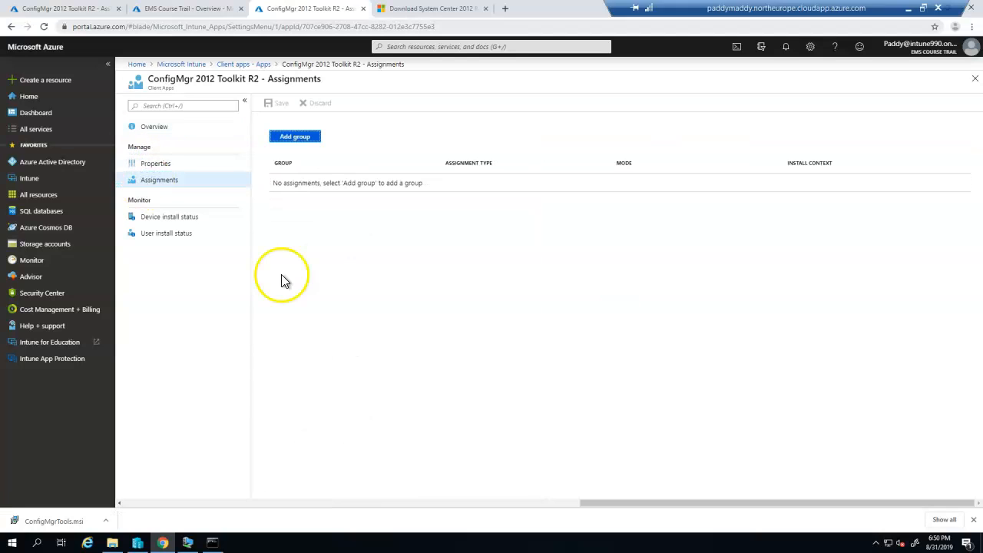
mouse_move(240, 175)
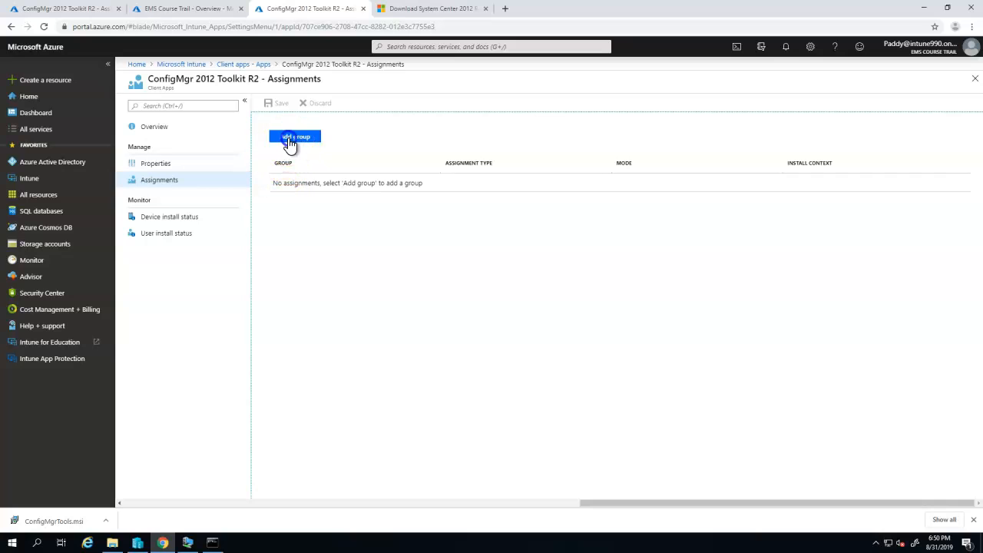
click(295, 137)
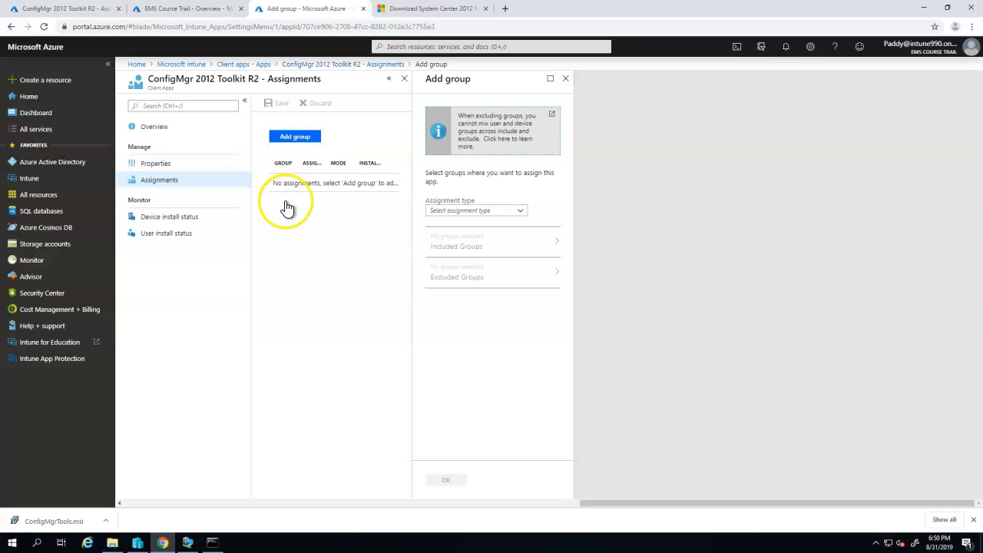
click(476, 209)
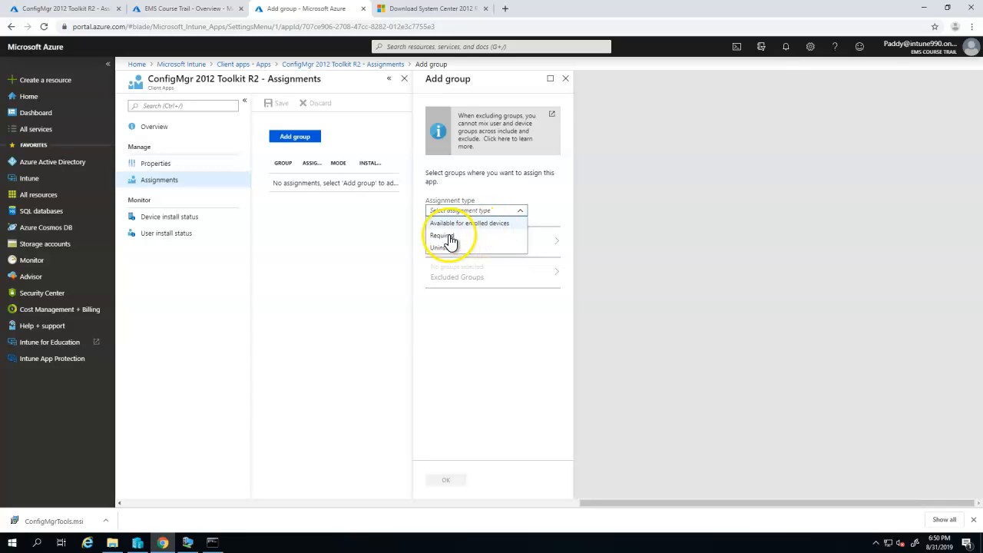
click(442, 234)
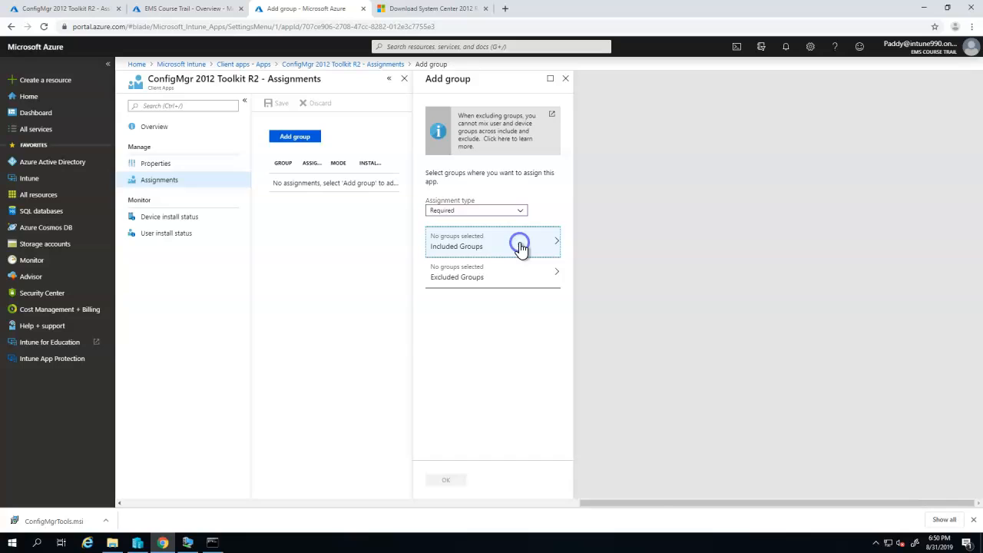
- Include the Intune-LOB-App-ConfigMgrToolKit-Install group and confirm the Required assignment
click(492, 241)
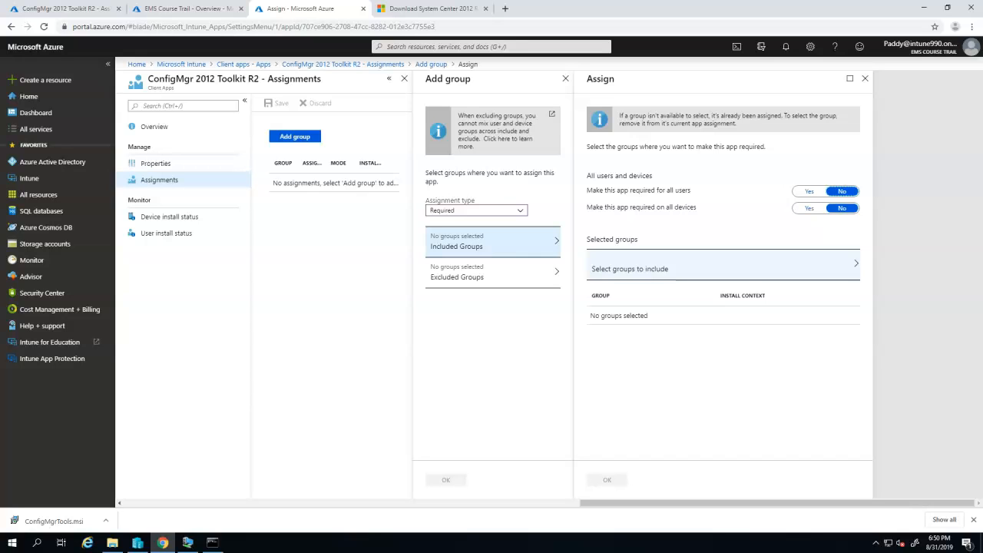
click(744, 268)
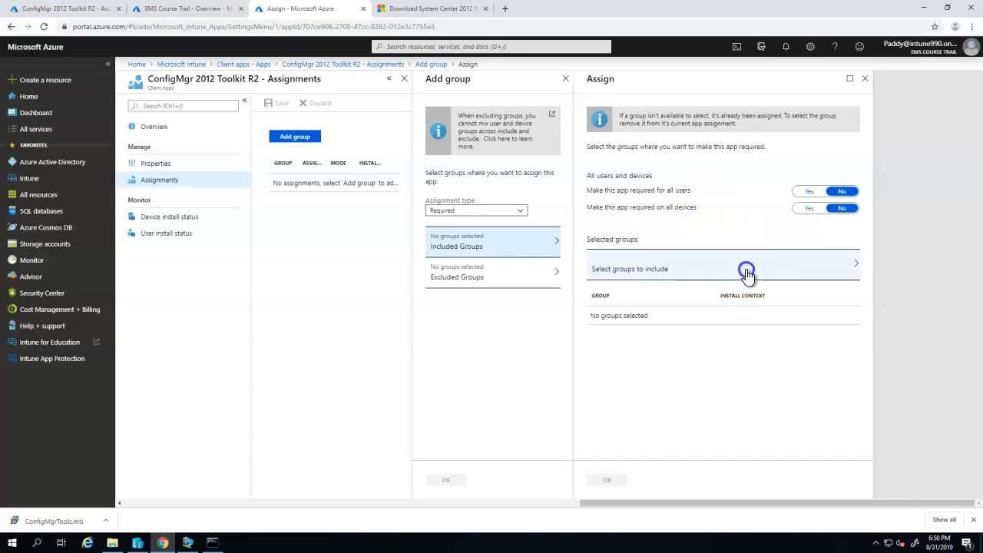
click(747, 268)
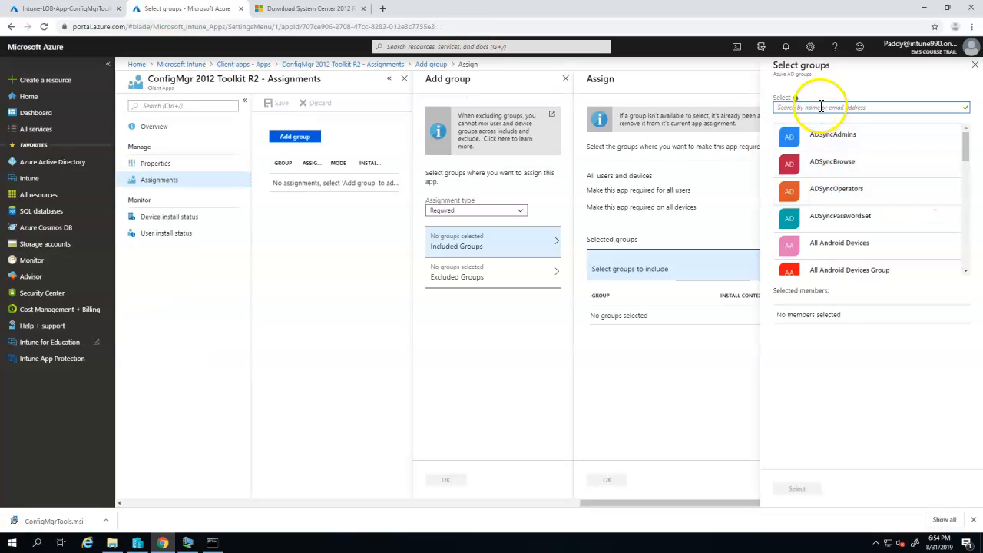
text(Intune-LOB-App-ConfigMgrToolKit-Install)
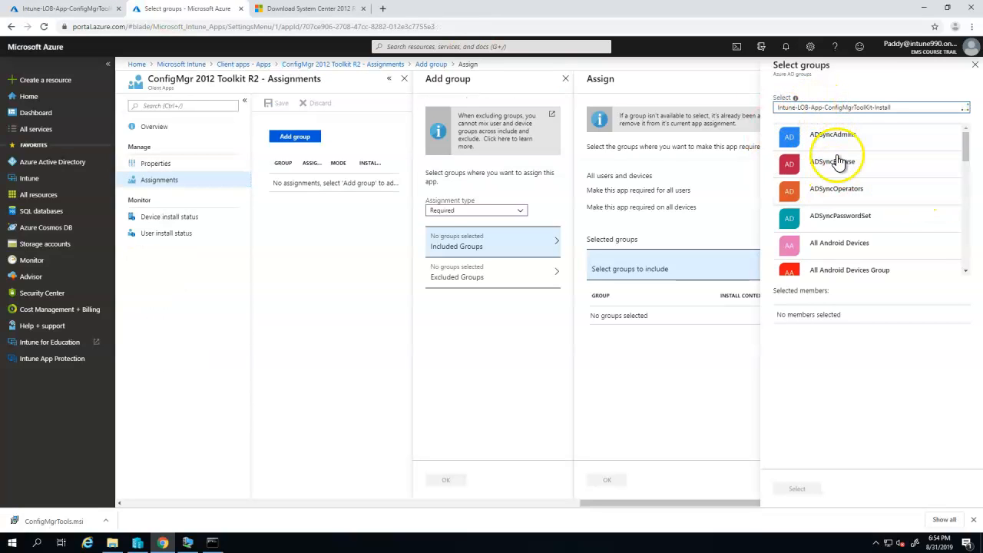
click(873, 108)
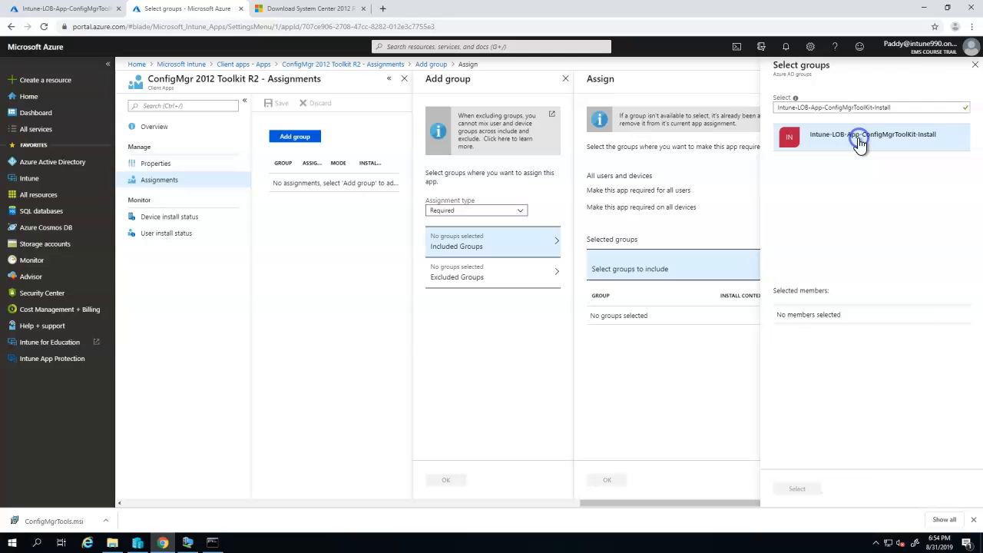
click(798, 489)
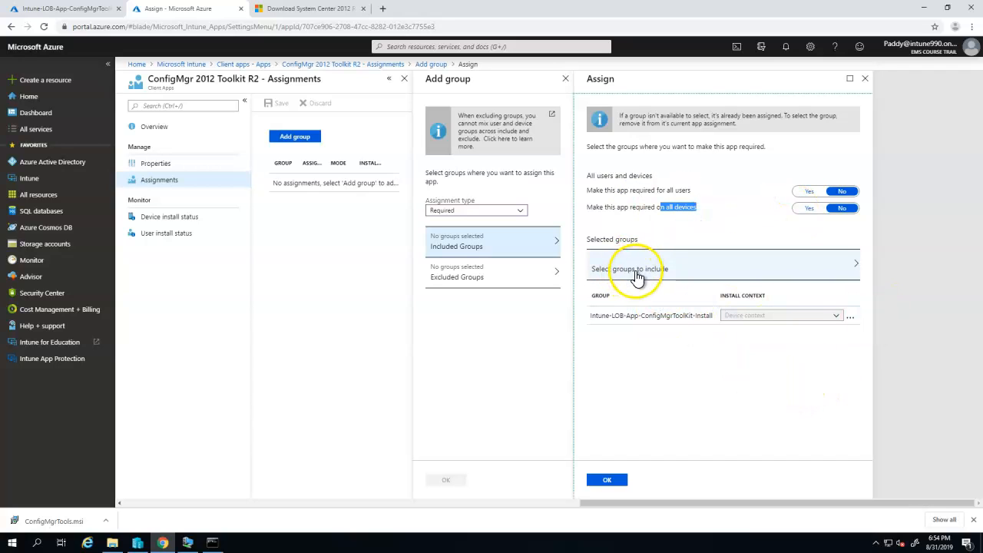
mouse_move(700, 325)
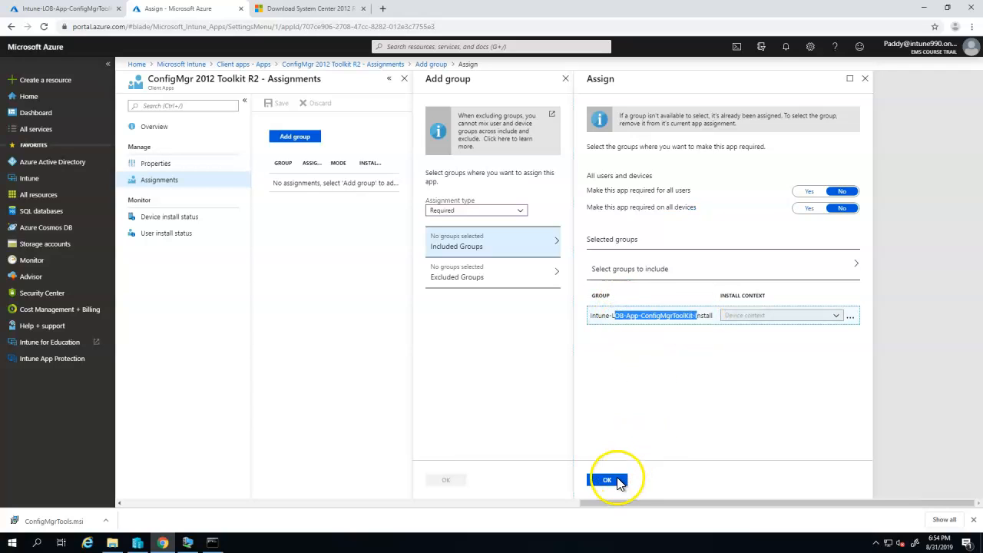
click(607, 479)
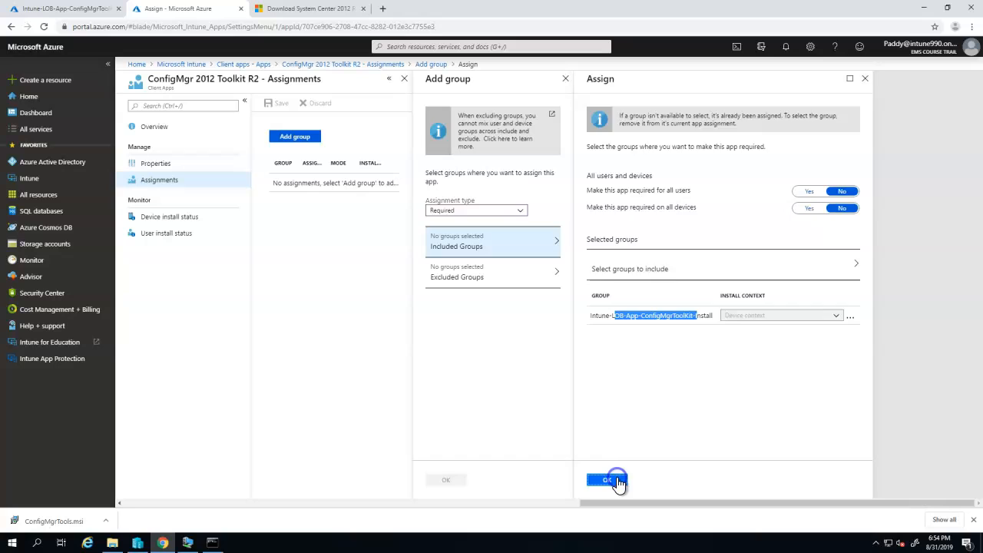
click(608, 479)
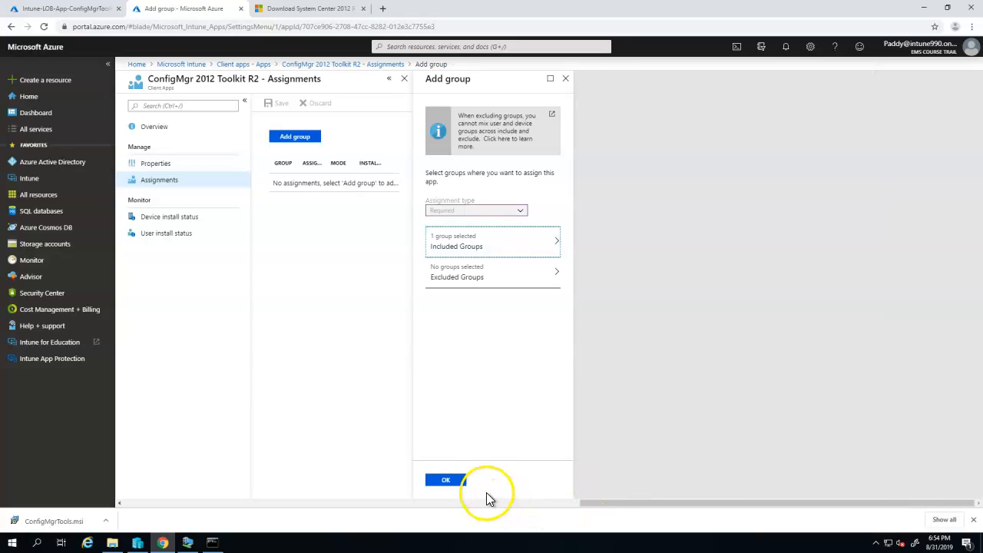
click(445, 479)
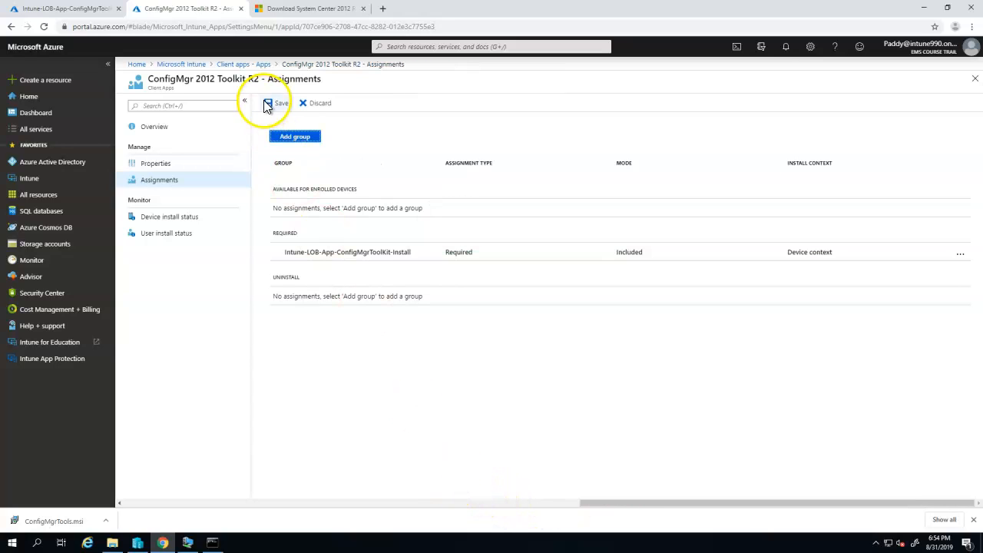
- Save the Required assignment to Intune-LOB-App-ConfigMgrToolKit-Install and await the success notification
click(270, 103)
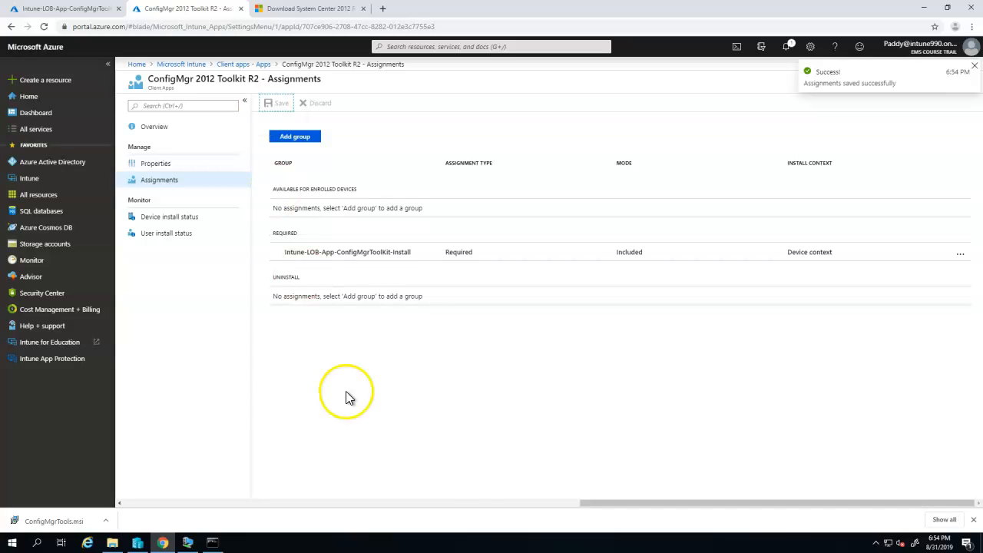
mouse_move(964, 89)
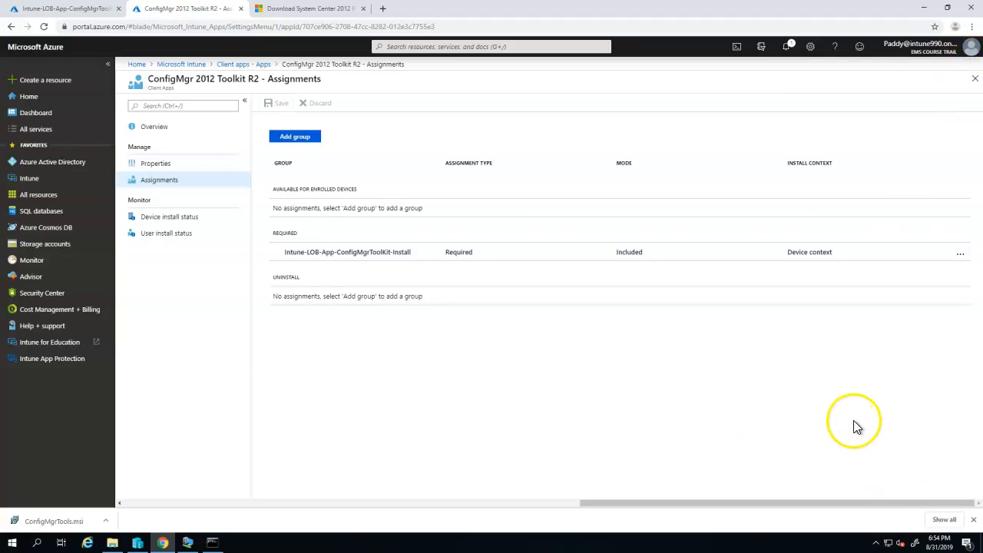
mouse_move(271, 468)
text(appwiz.c)
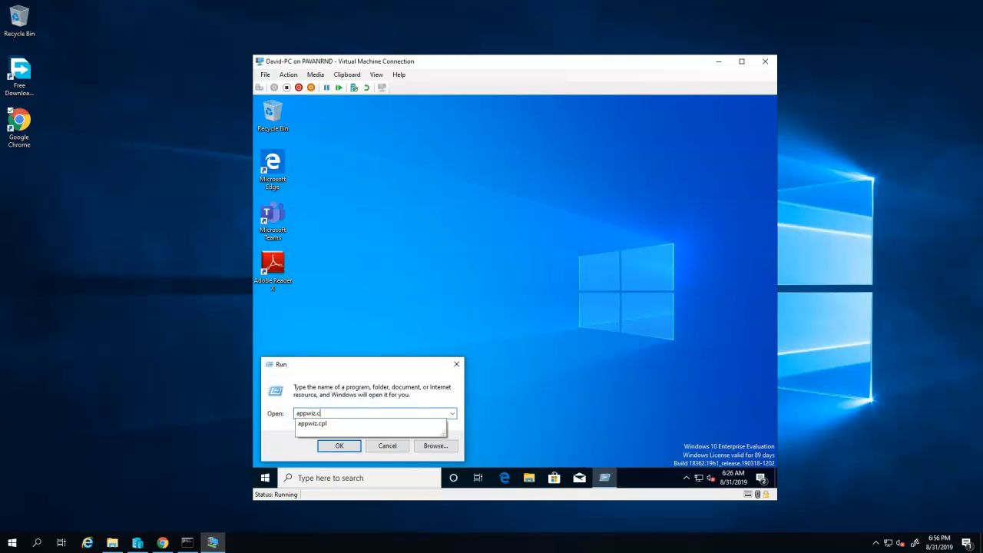
- Sync the EMS Course Trail work account from Access work or school > Info on the Windows 10 client
click(340, 446)
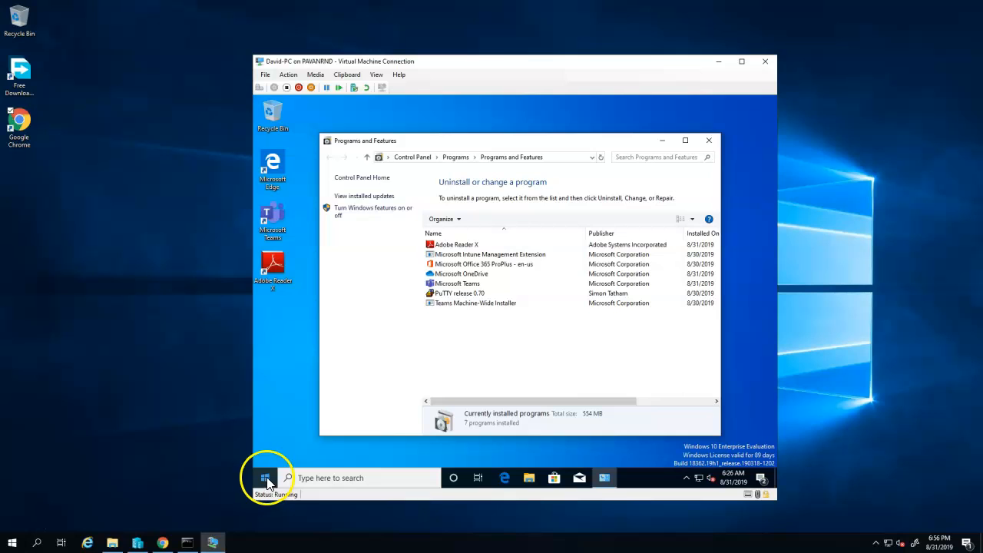
click(266, 477)
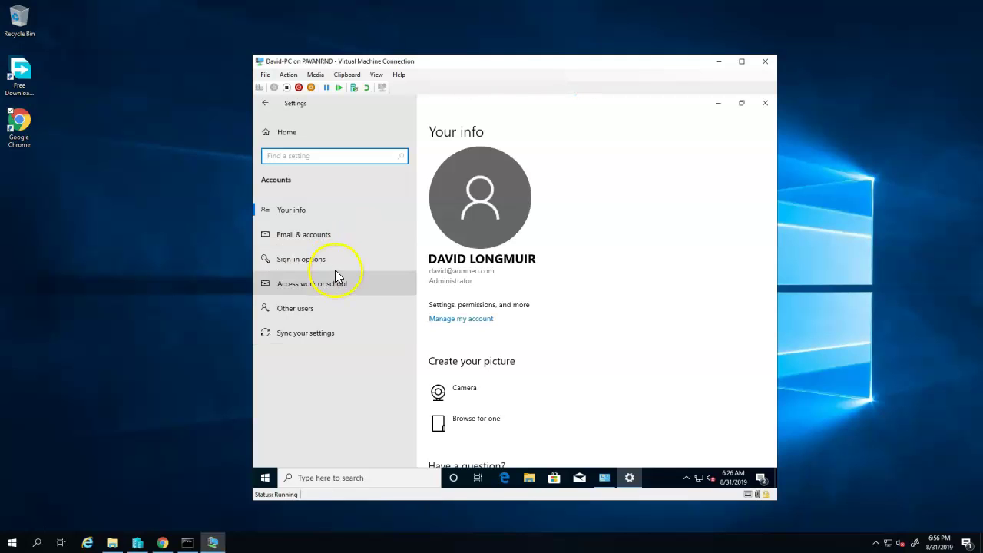
click(314, 282)
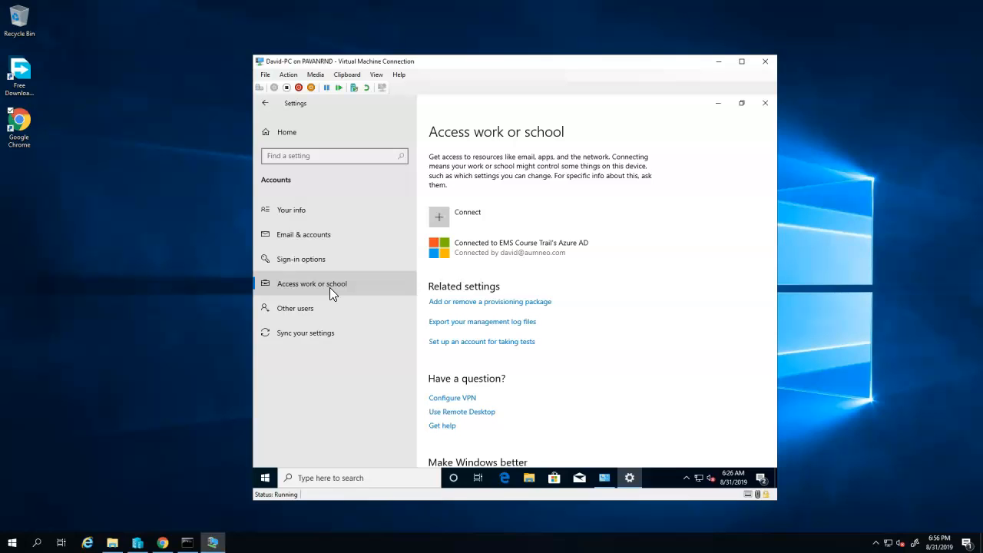
click(521, 247)
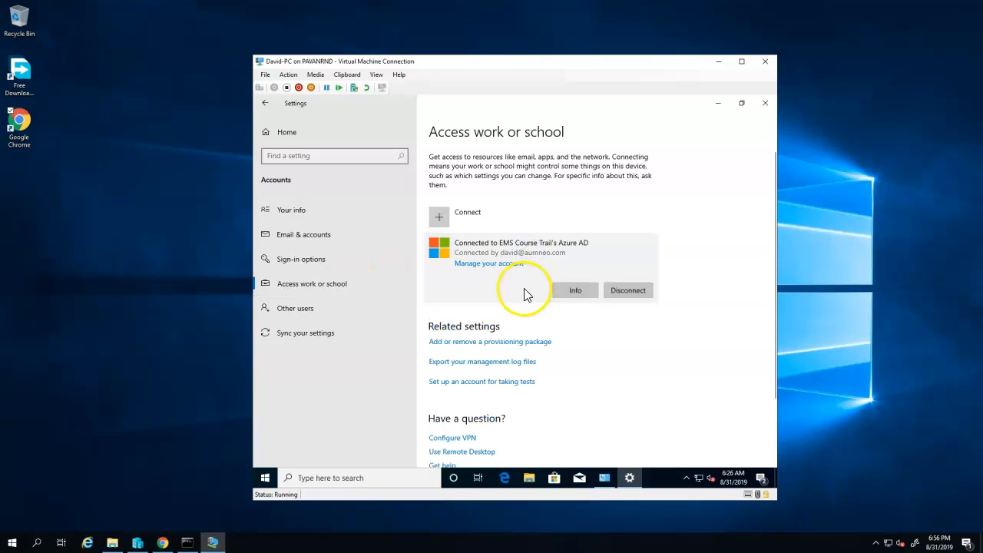
click(575, 289)
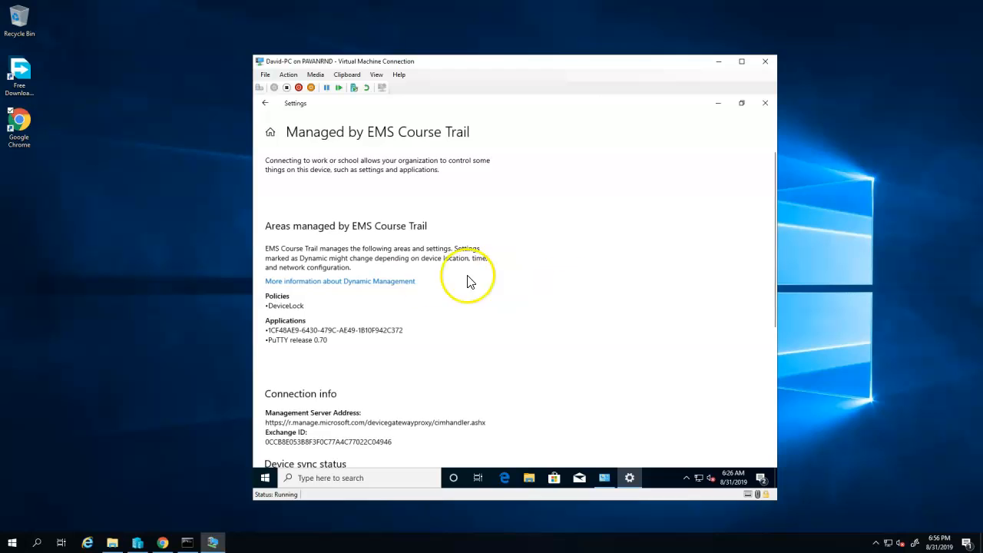
scroll(down, 3)
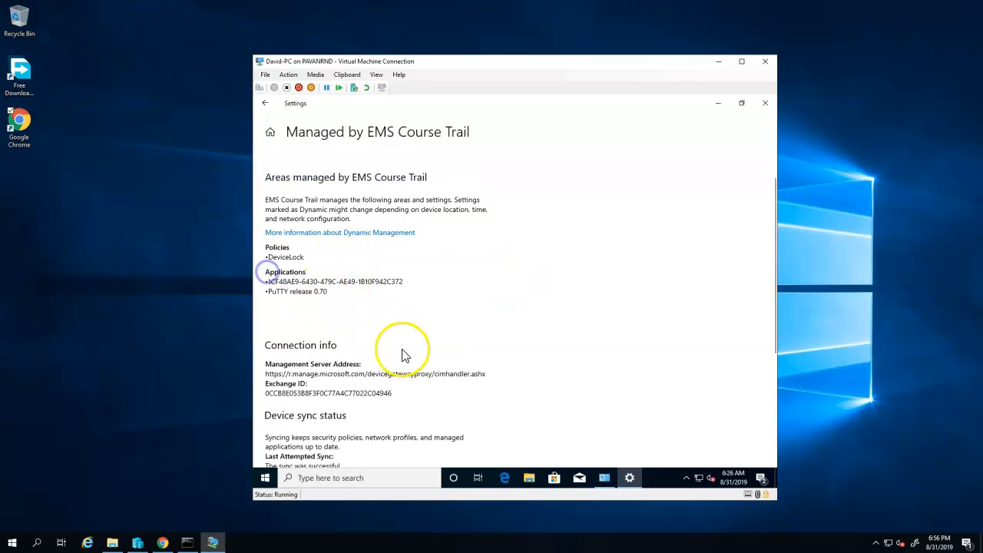
scroll(down, 3)
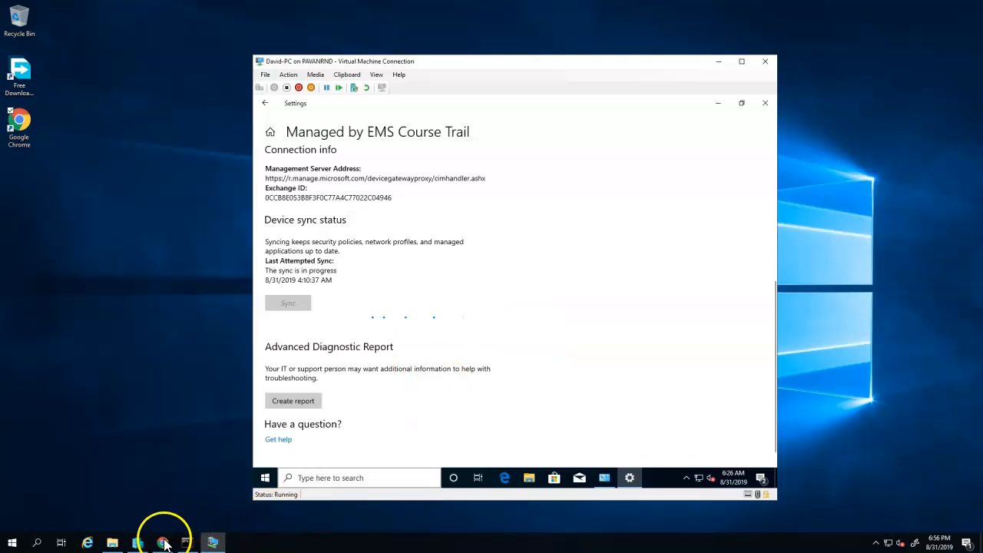
click(160, 539)
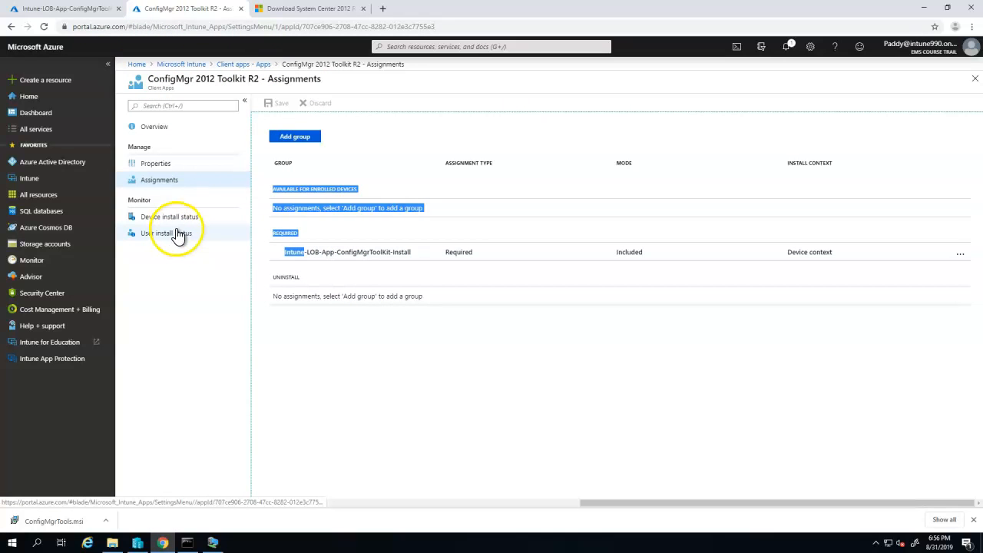
- Show Device install status for ConfigMgr 2012 Toolkit R2 with DESKTOP-FD7EIGI listed as Installed
click(169, 217)
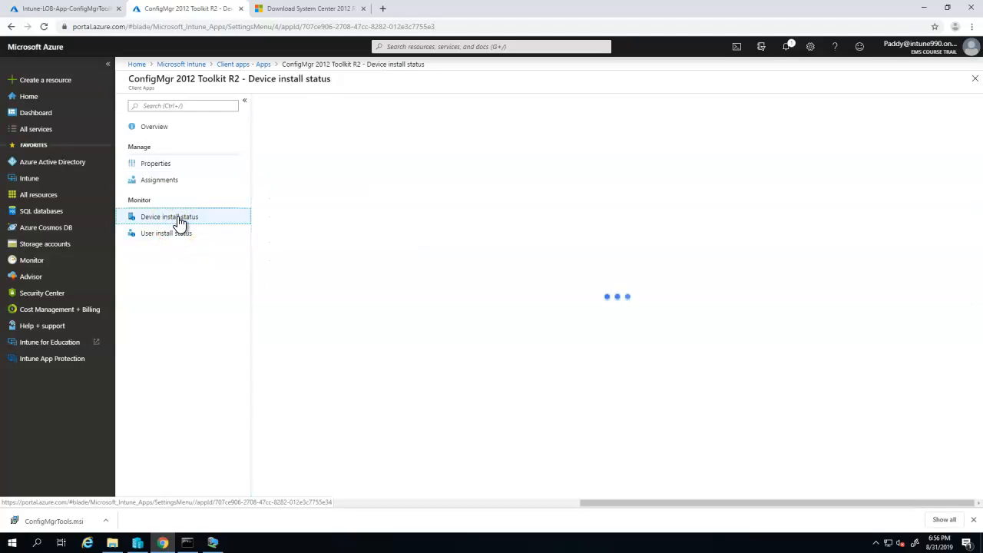
click(169, 215)
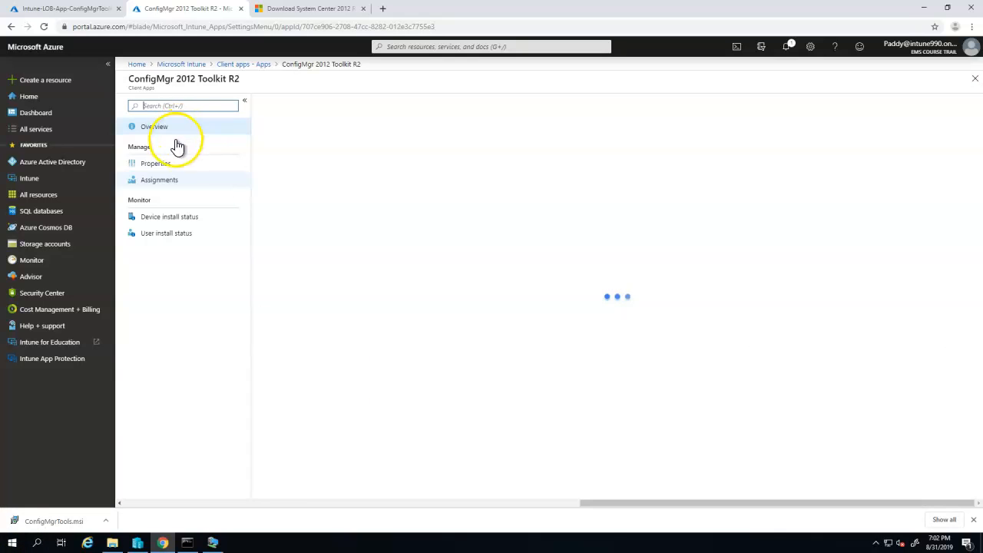
click(154, 126)
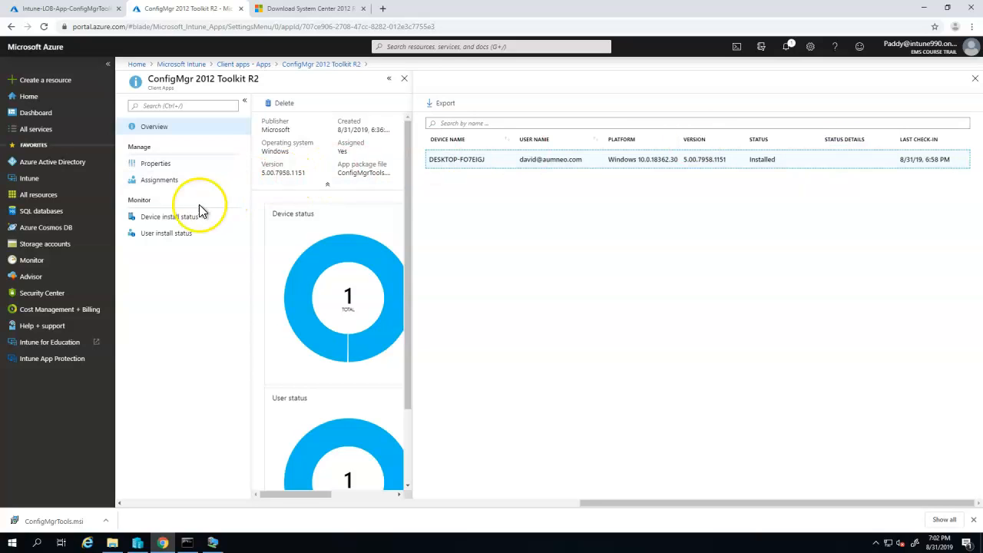
click(163, 217)
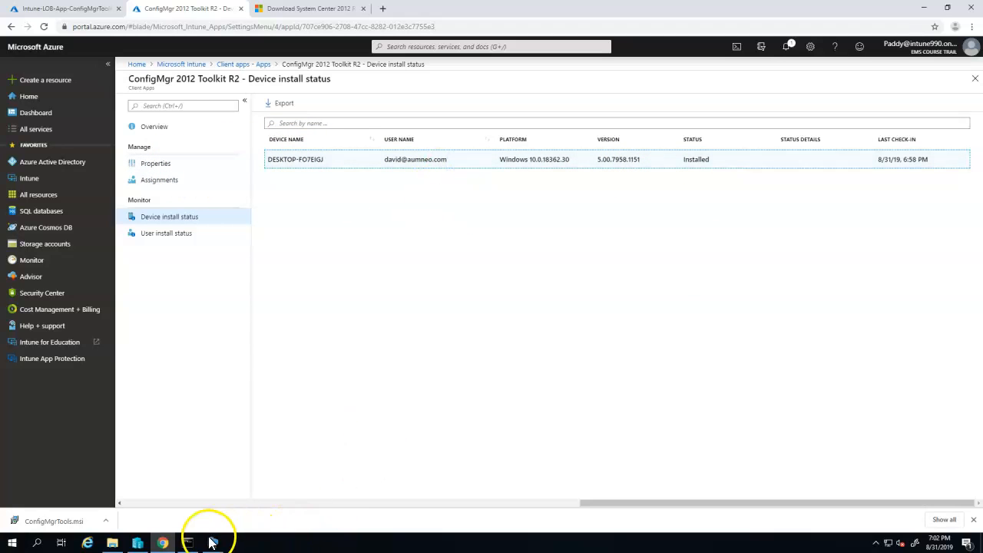
- Find ConfigMgr 2012 Toolkit R2 in the client's Programs and Features list
click(188, 542)
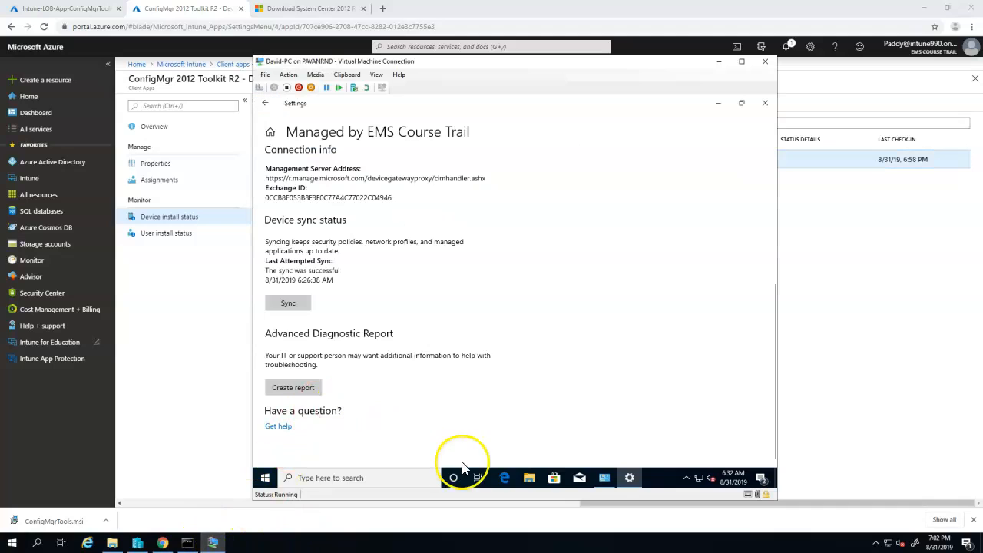
click(604, 476)
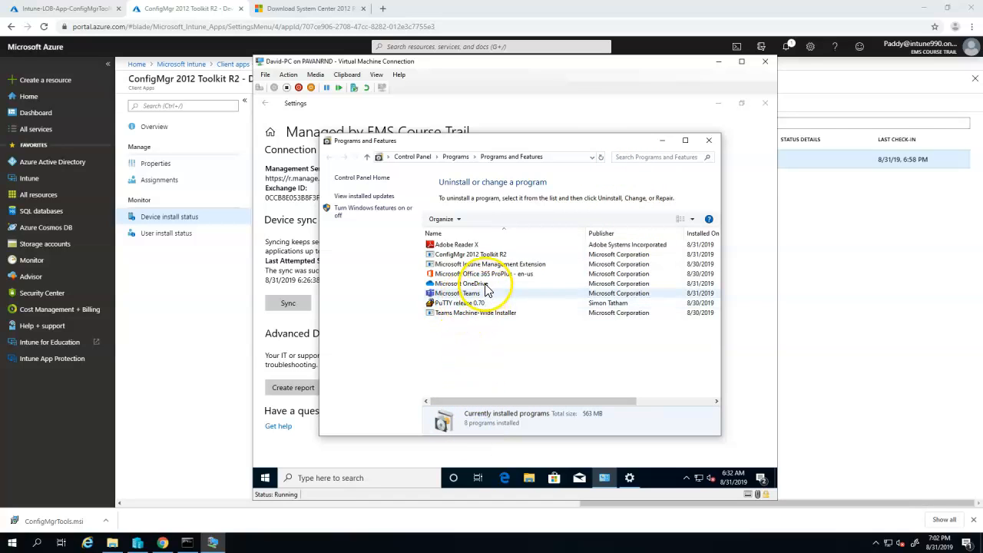
click(469, 255)
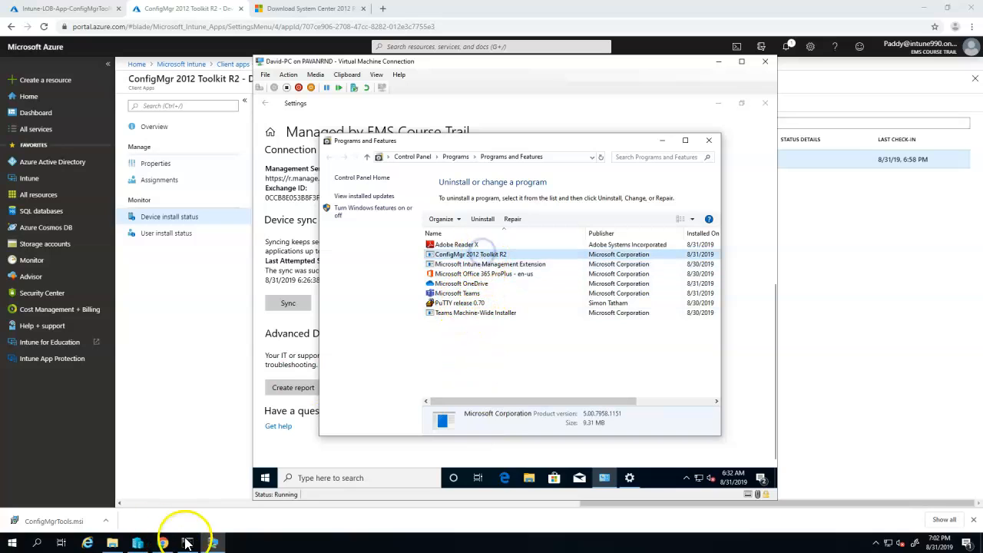
click(264, 478)
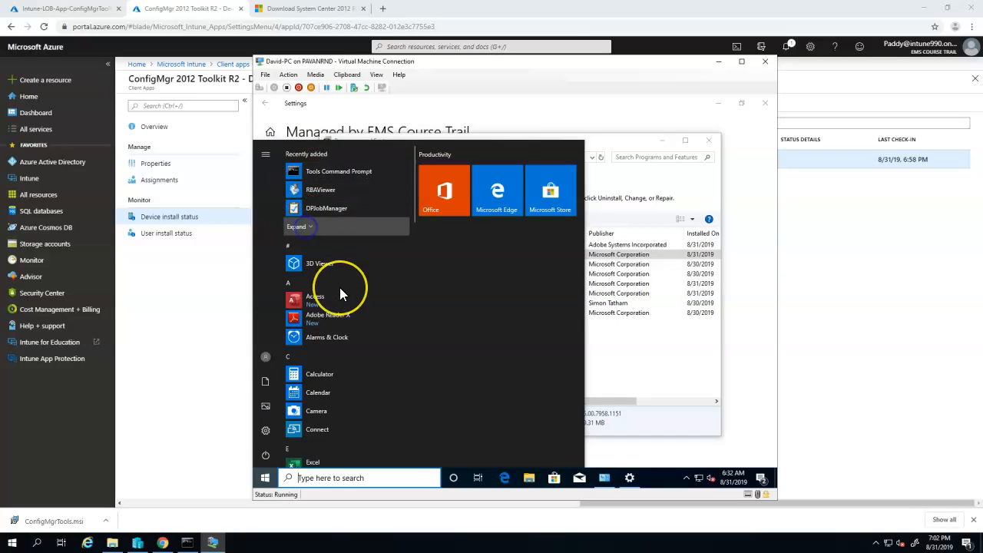
- Scroll the client's Start menu to the new Microsoft System Center folder with the toolkit tools
click(298, 225)
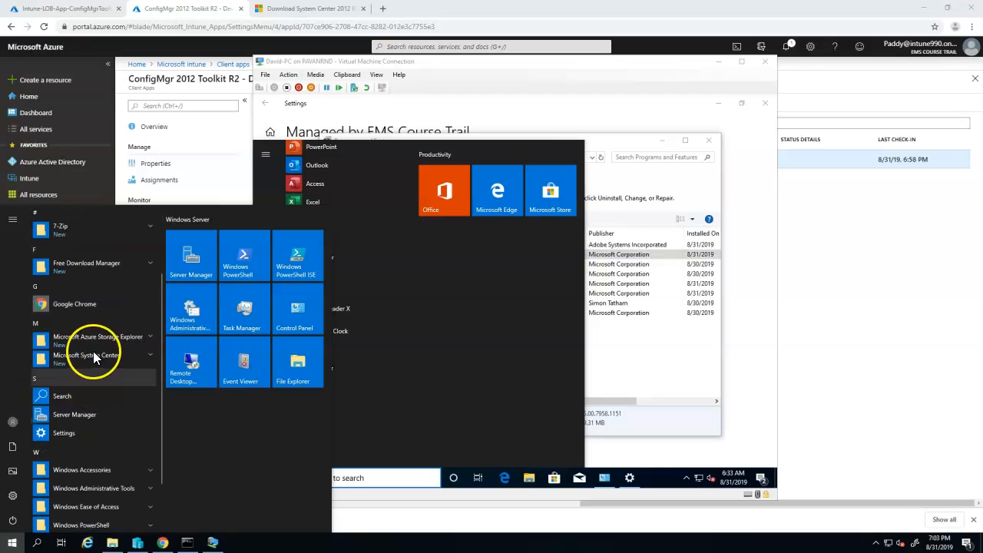
click(86, 356)
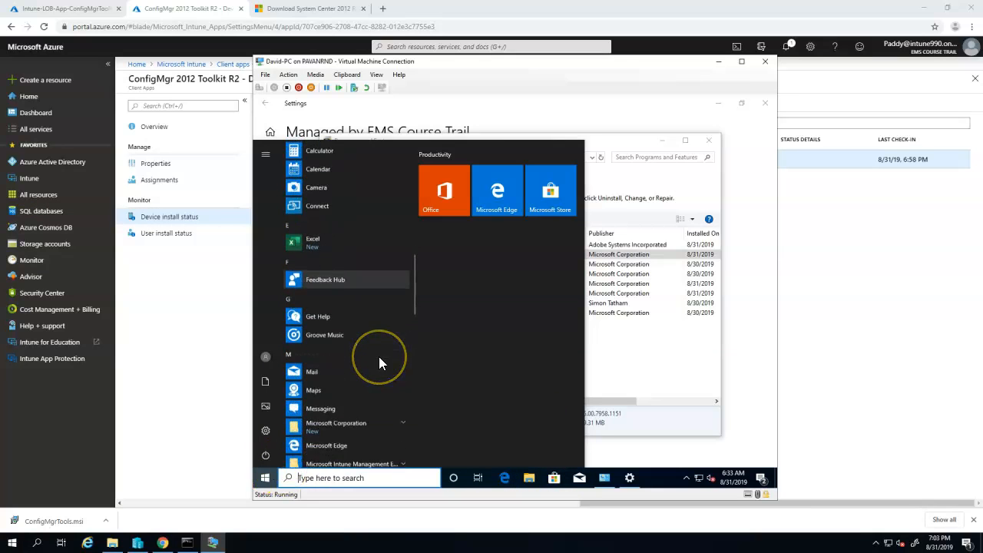
scroll(down, 3)
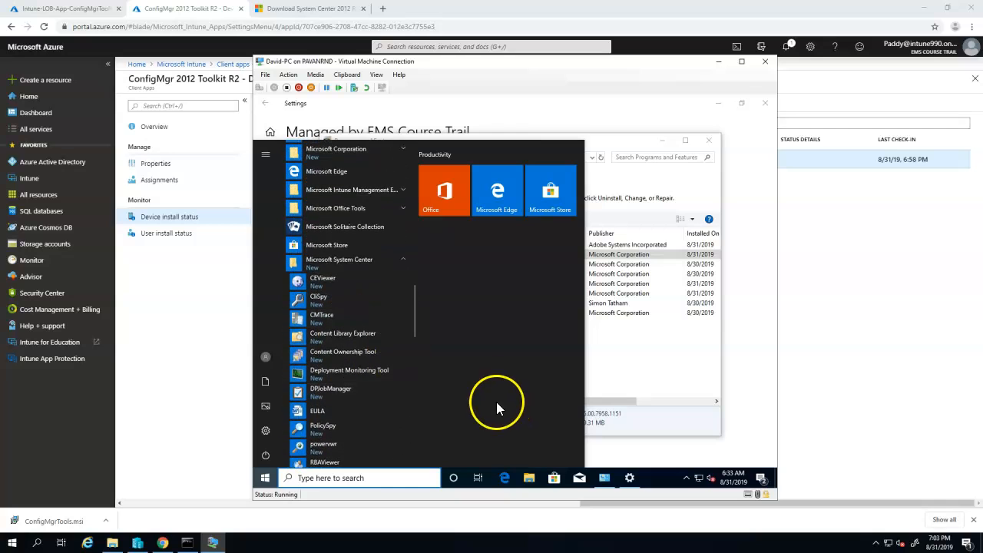
mouse_move(498, 407)
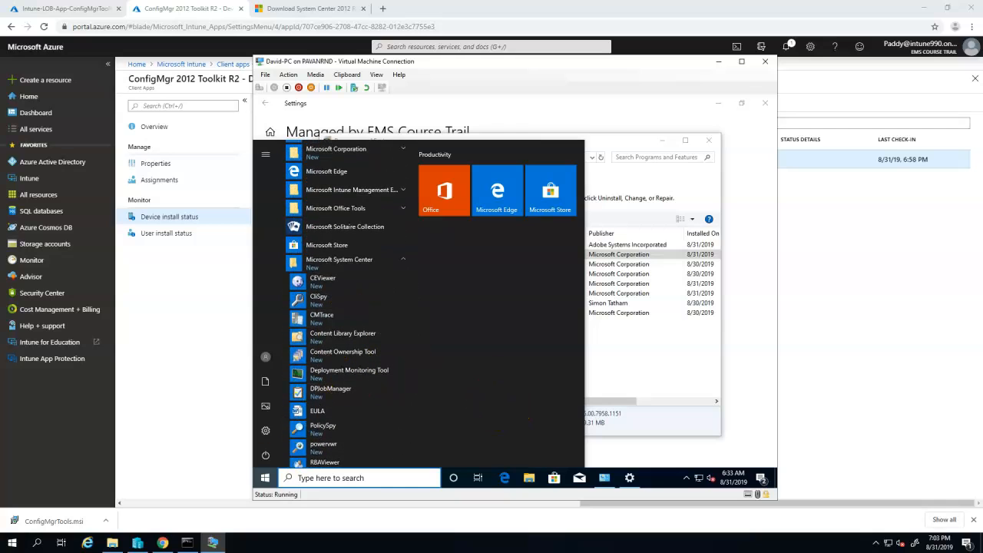